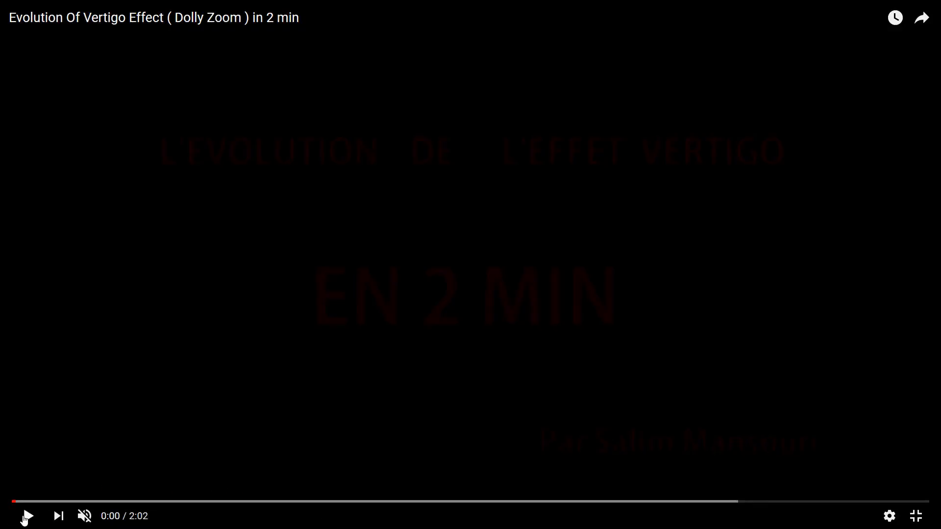
Play the Evolution Of Vertigo Effect video and watch the Goodfellas dolly zoom example.
left_click(26, 516)
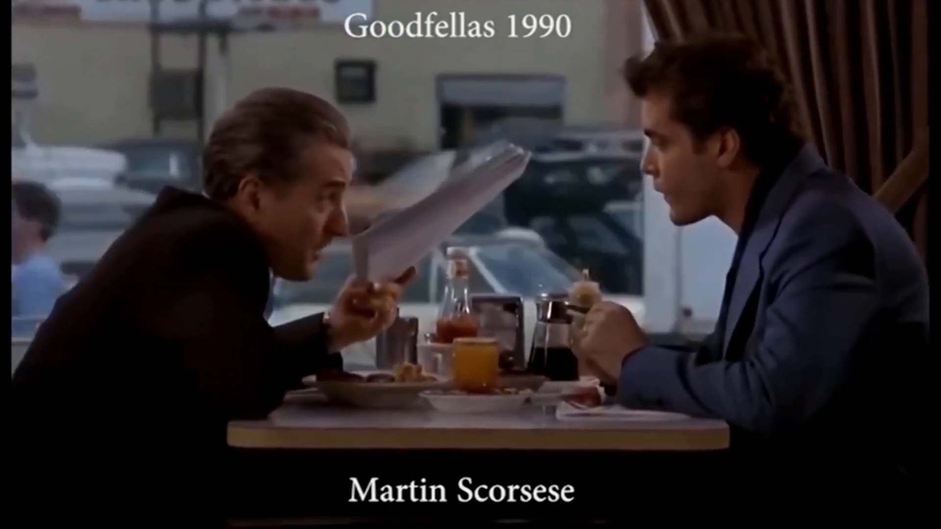
left_click(349, 519)
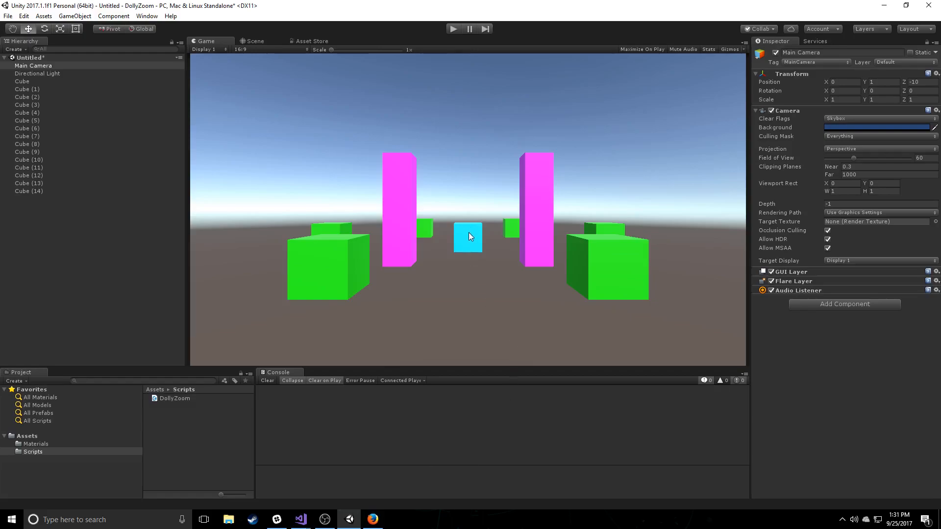
mouse_move(231, 322)
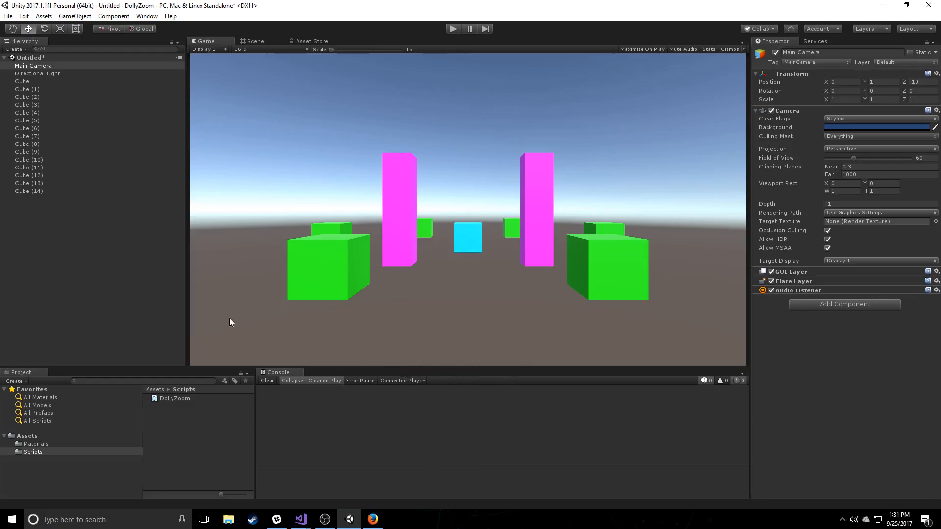
mouse_move(90, 150)
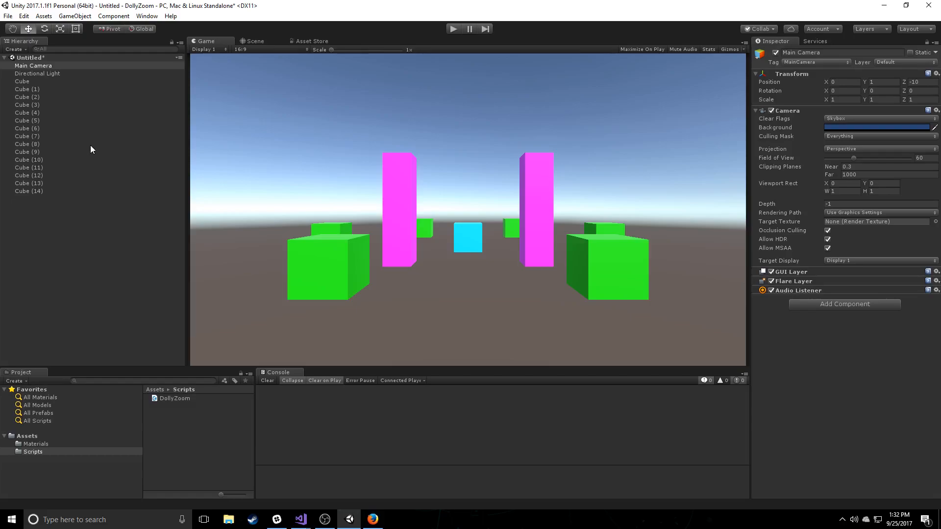
mouse_move(35, 84)
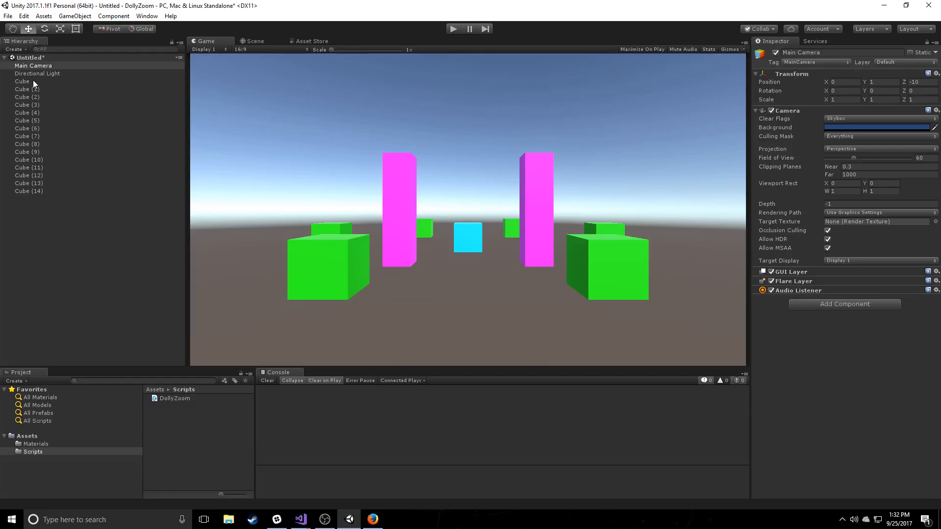
mouse_move(485, 276)
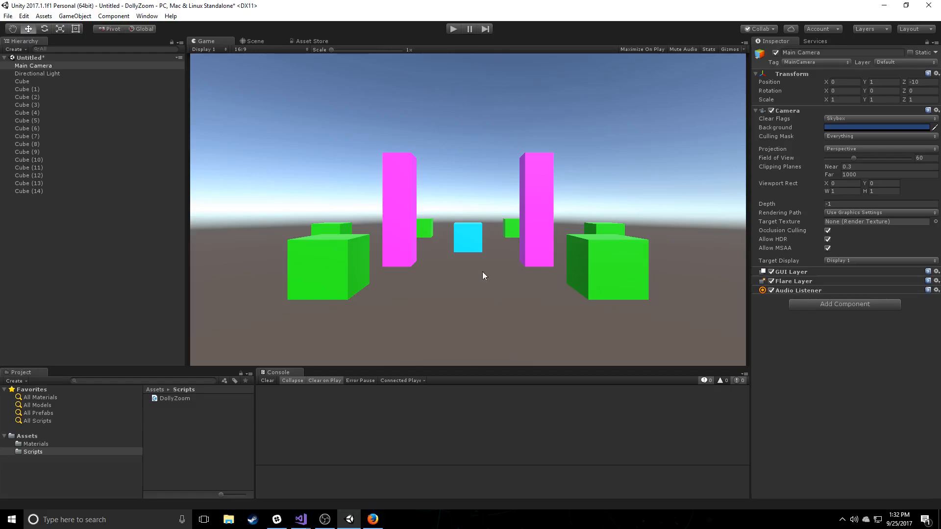
mouse_move(35, 86)
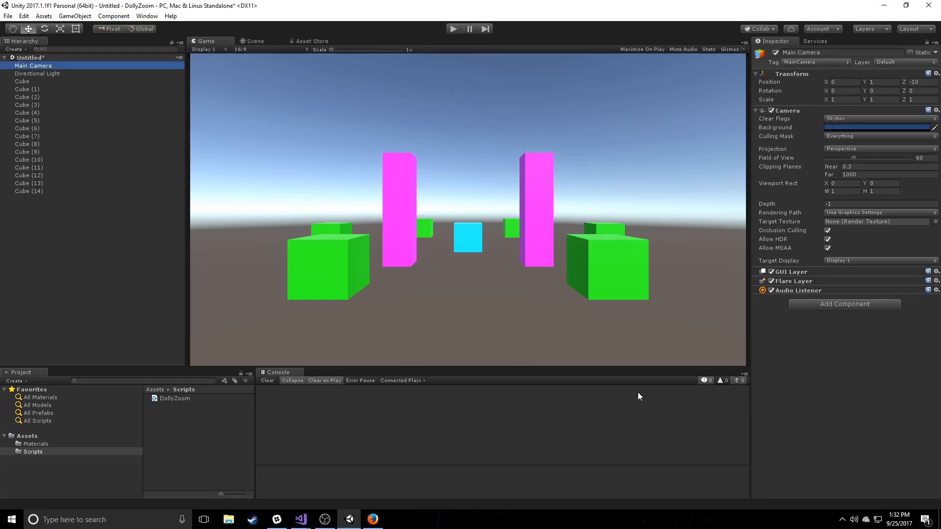
mouse_move(591, 389)
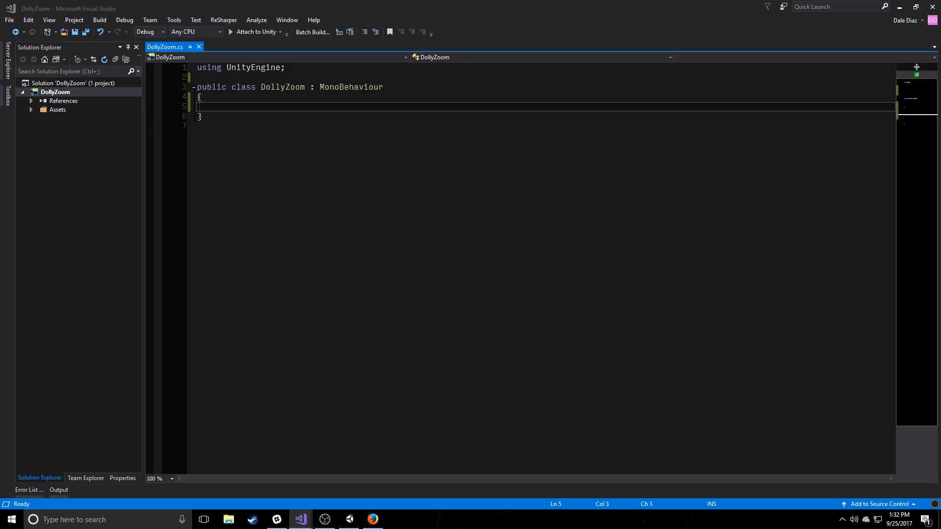
Add [RequireComponent(typeof(Camera))] above the DollyZoom class.
key("enter")
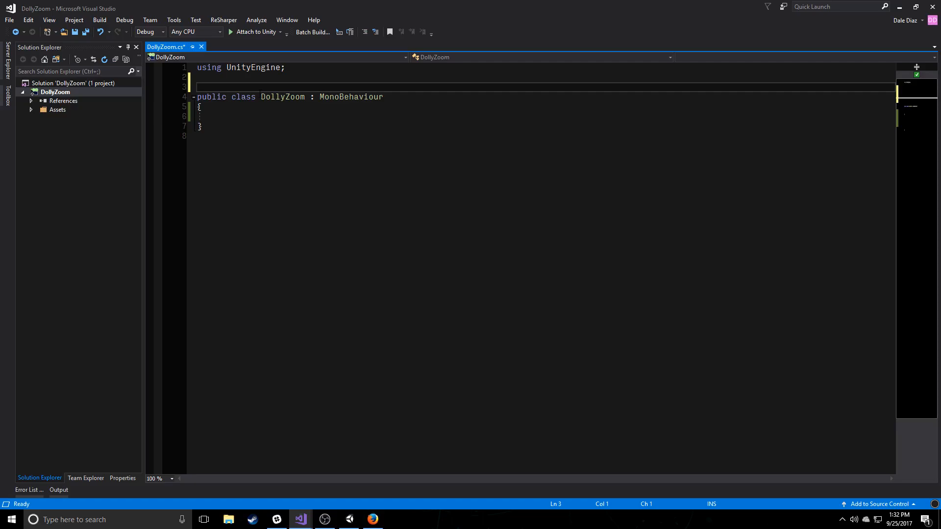
type("[]")
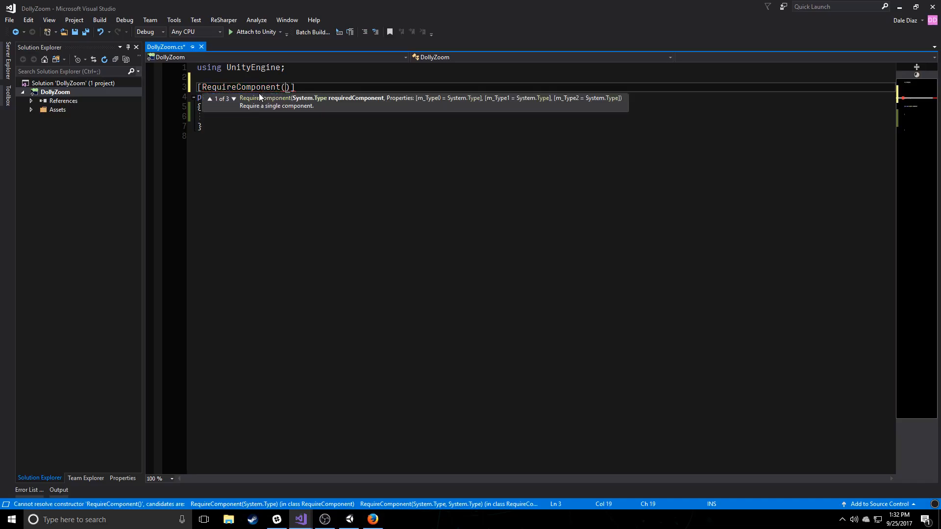
type("typeof")
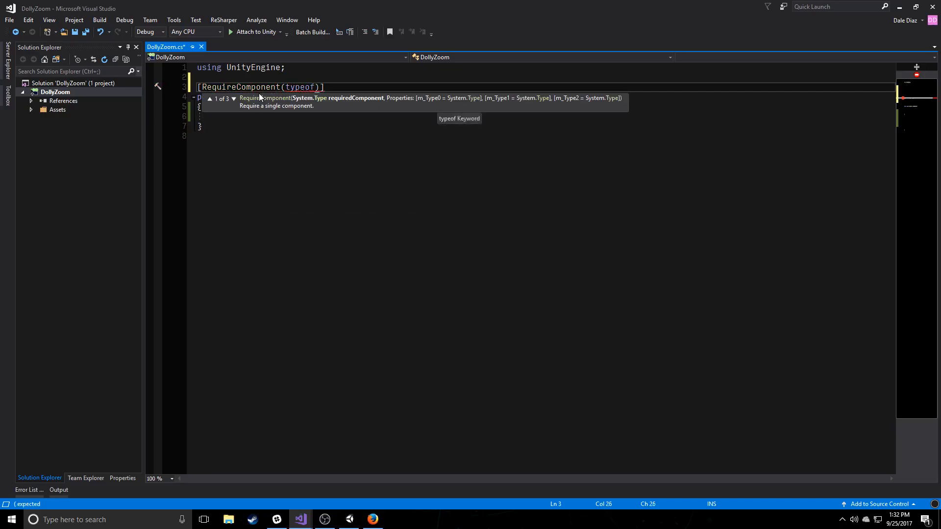
type("Camera)")
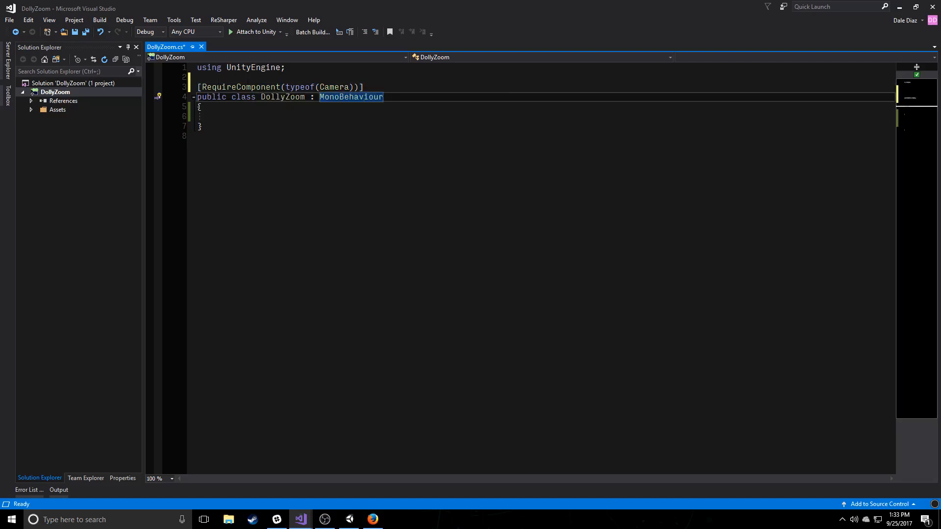
Declare 'private Camera camera;' inside the class body.
left_click(200, 107)
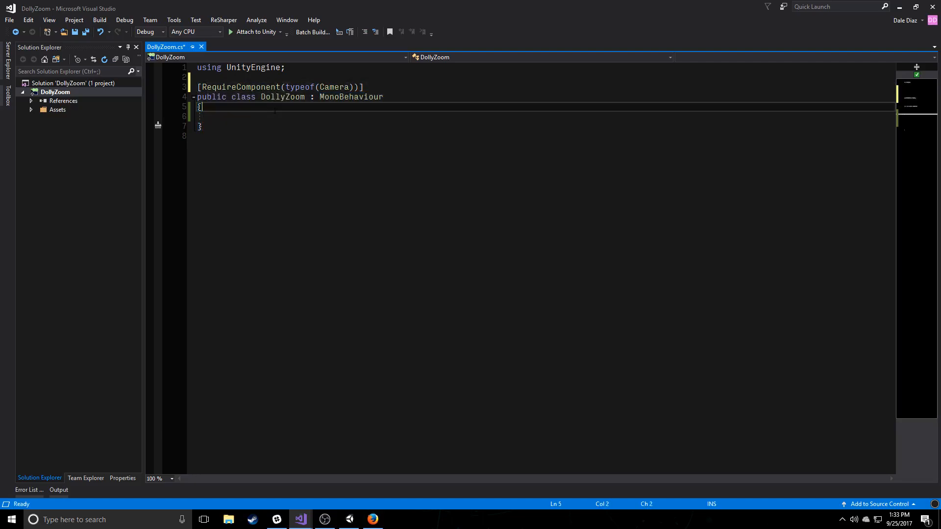
key("enter")
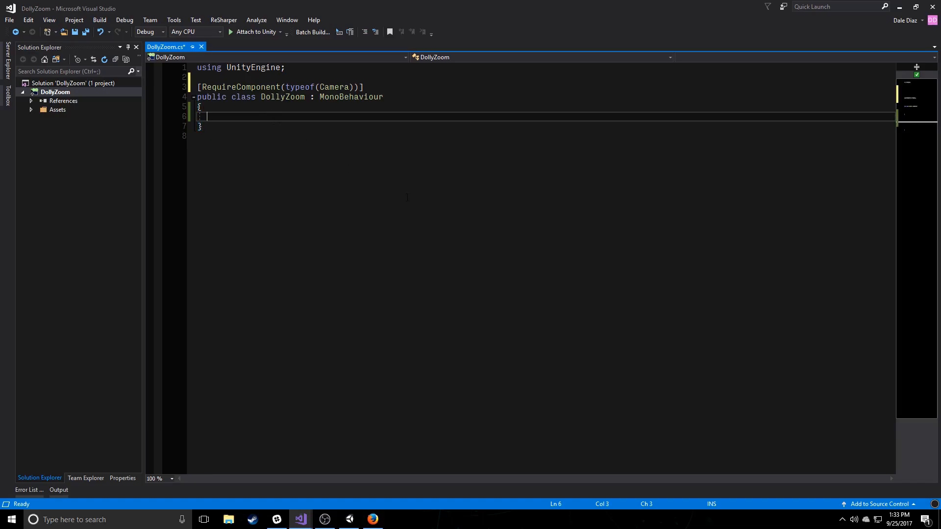
type("private")
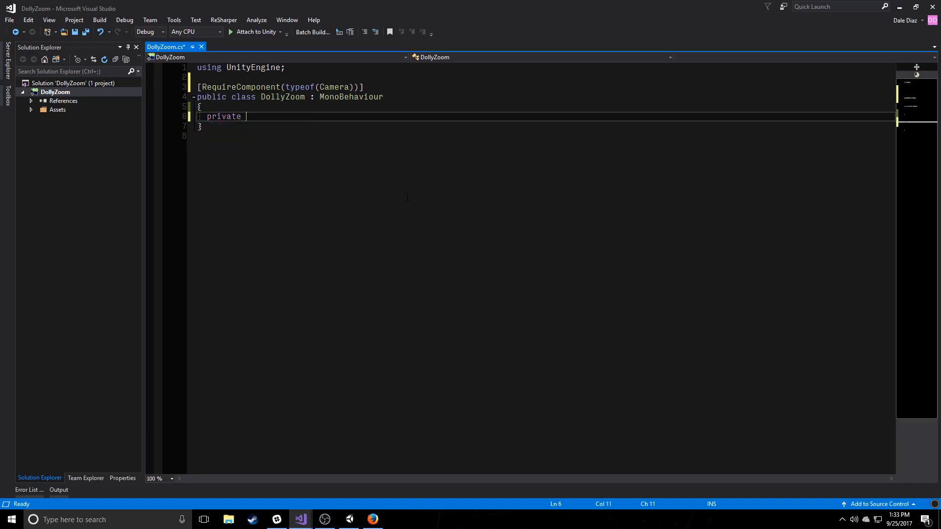
type("Camera camera;")
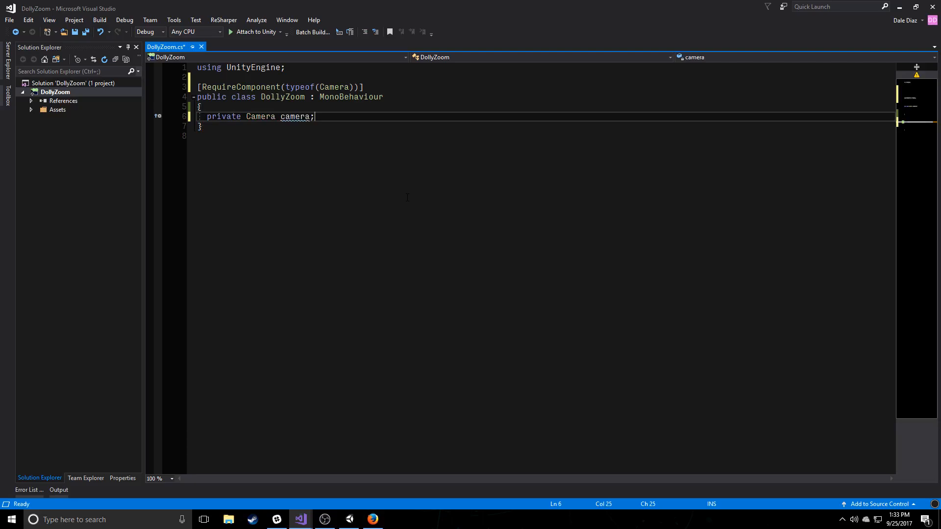
key("Return")
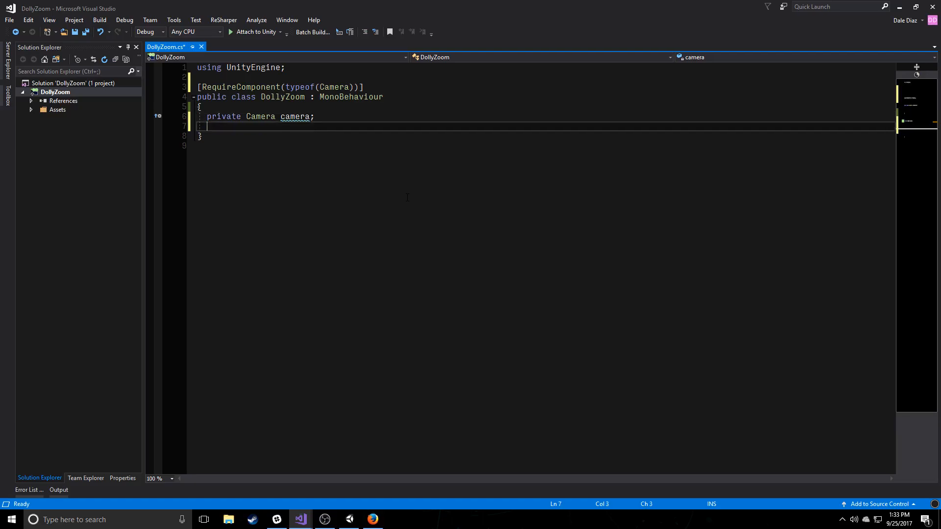
Write a private Awake method that calls Initialize().
type("private void Awake(")
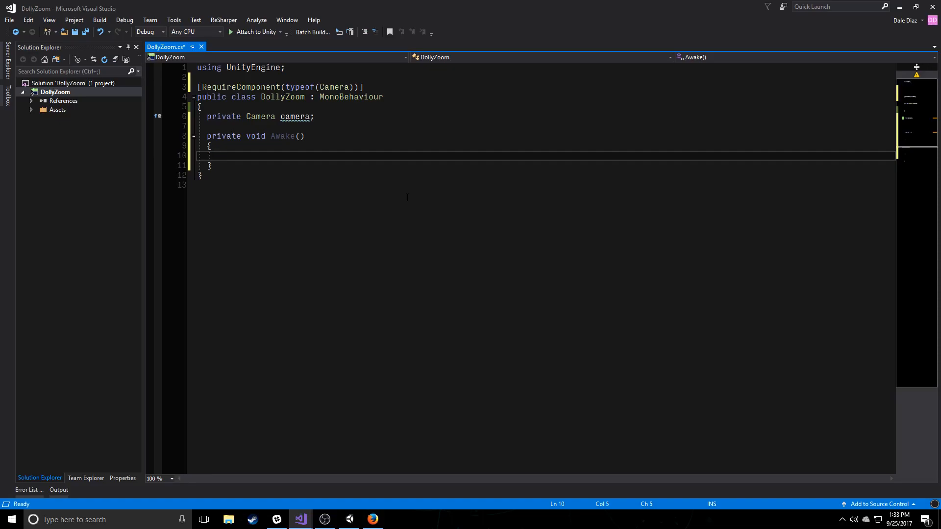
type("I")
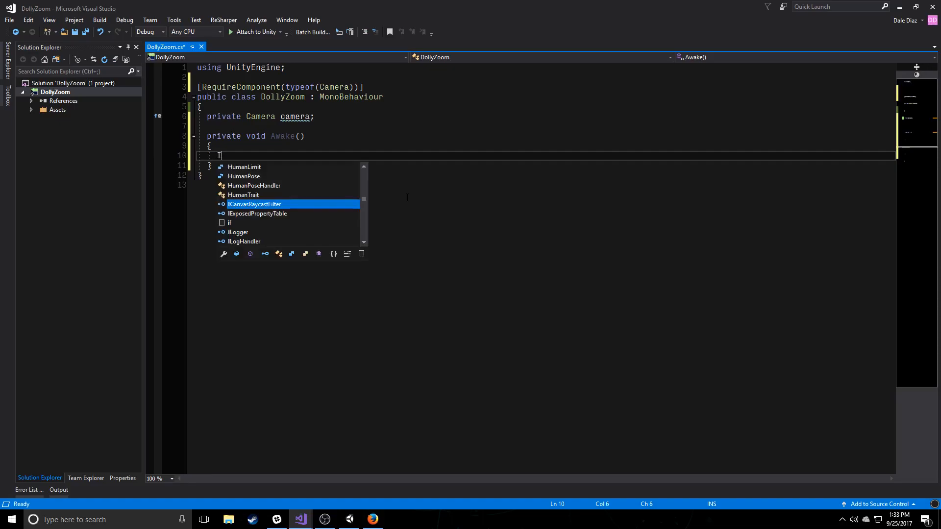
type("InitializeLoadType(")
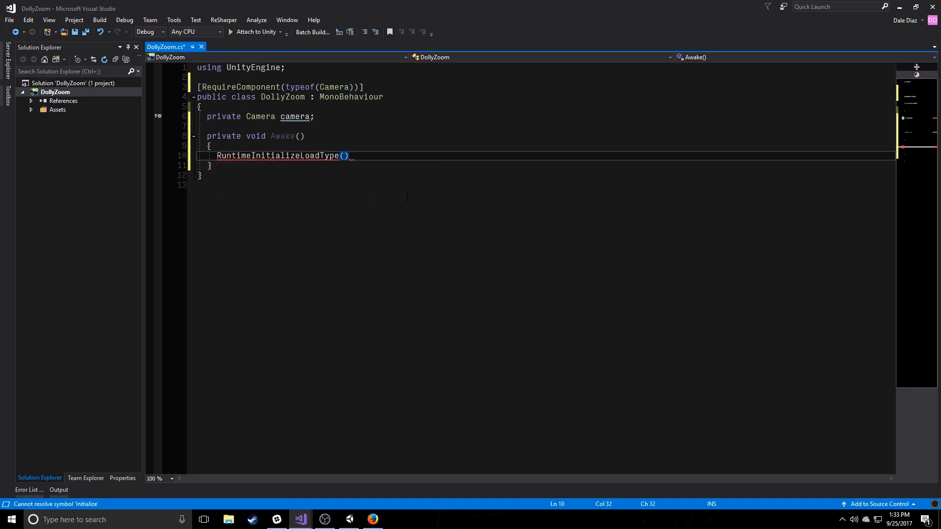
double_click(278, 156)
type("Initialize();")
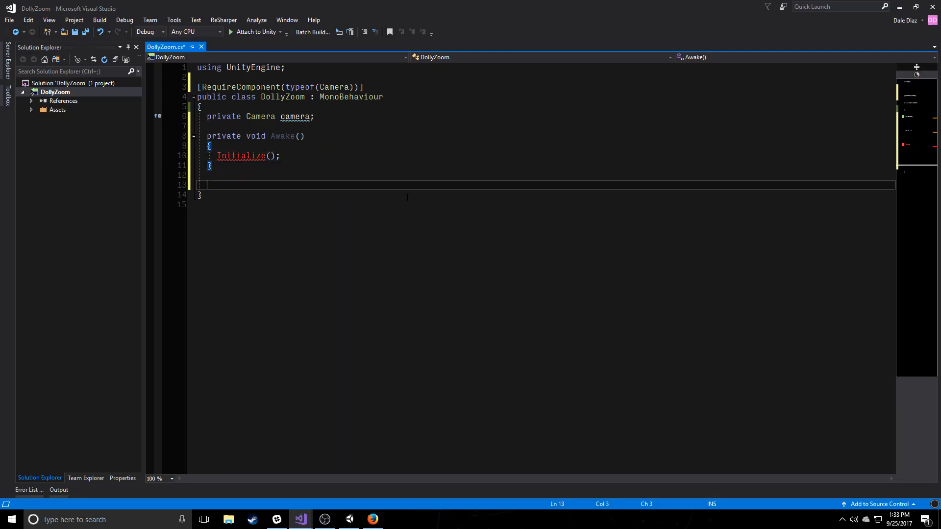
Create the private void Initialize() method.
type("private void Initi")
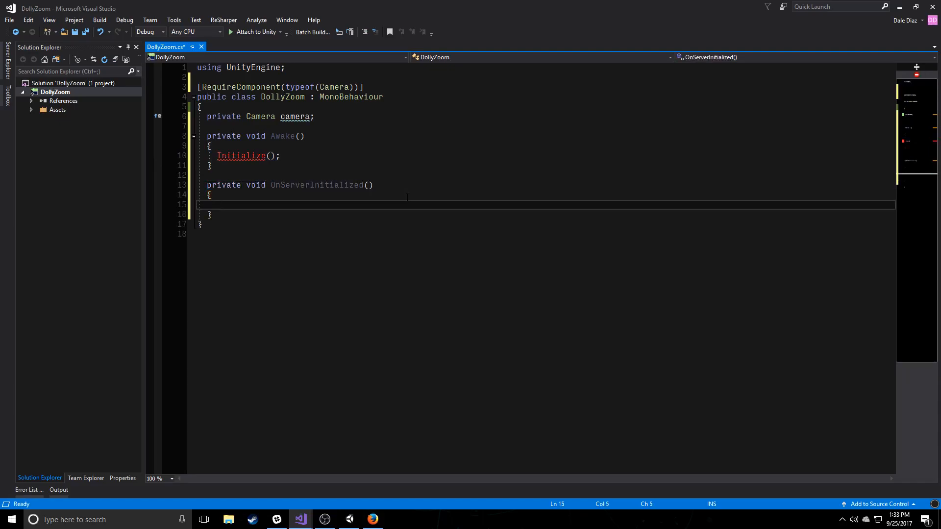
left_click(309, 185)
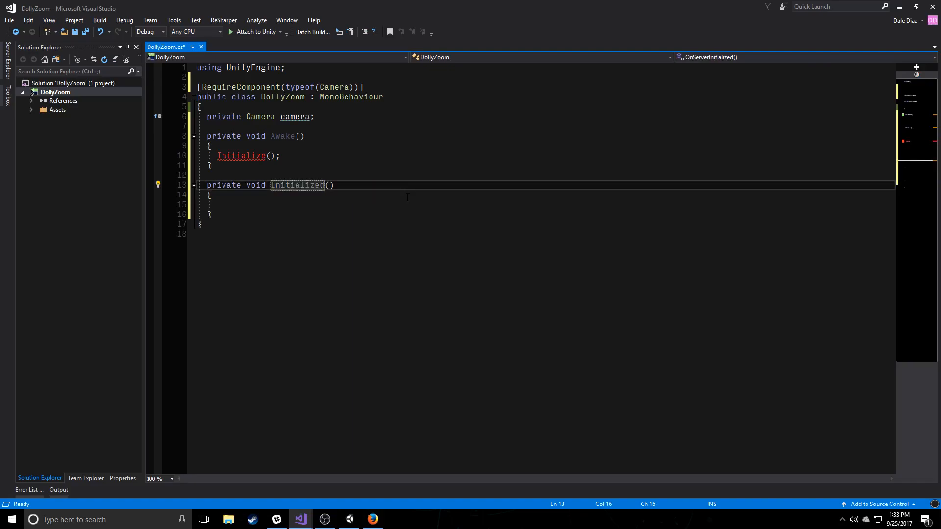
left_click(222, 205)
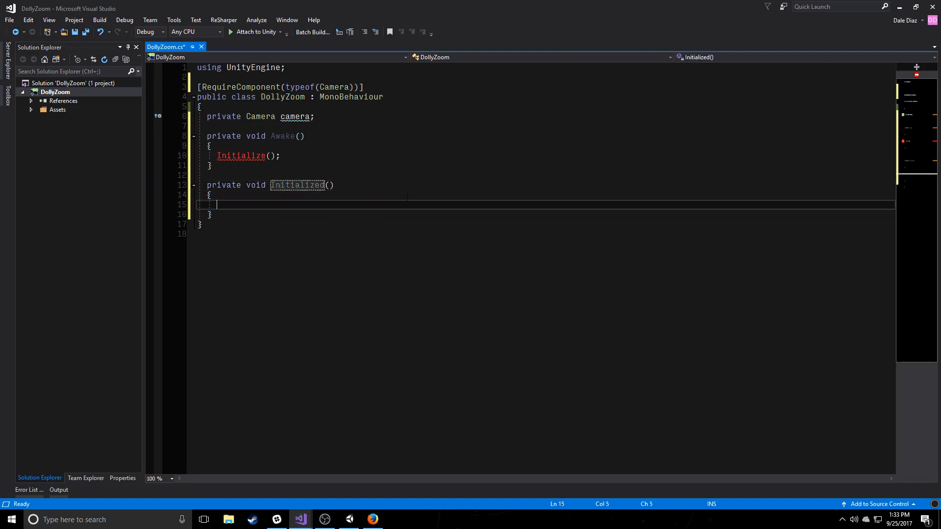
left_click(304, 185)
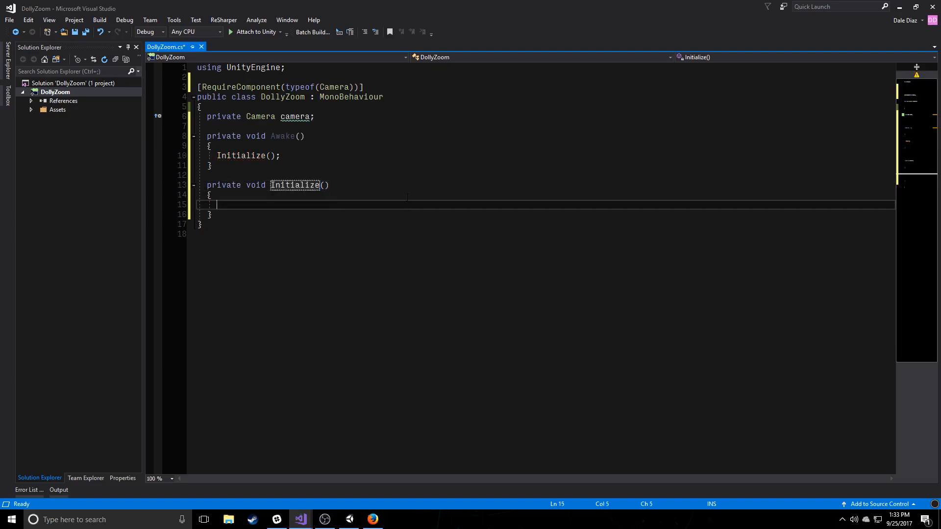
Assign camera = GetComponent<Camera>(); in Initialize and begin a Debug.Assert line.
type("camera =")
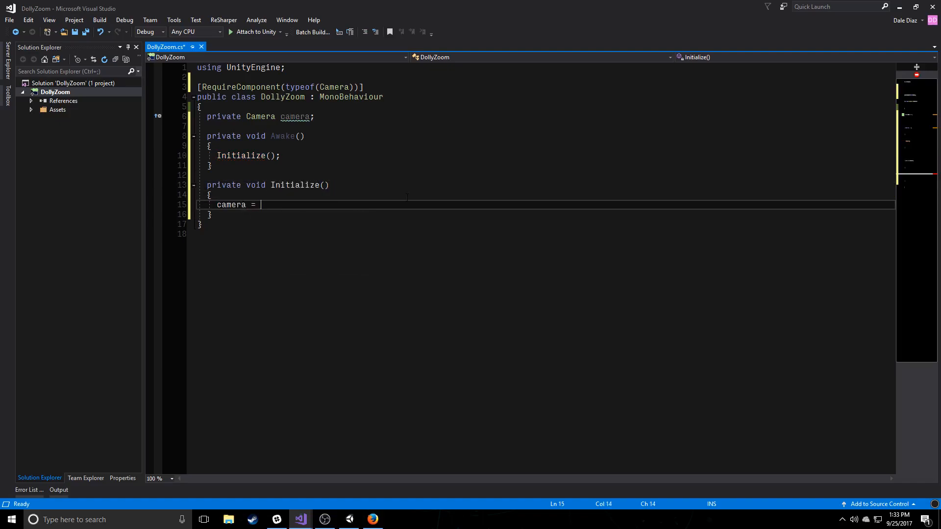
type("GetComponent")
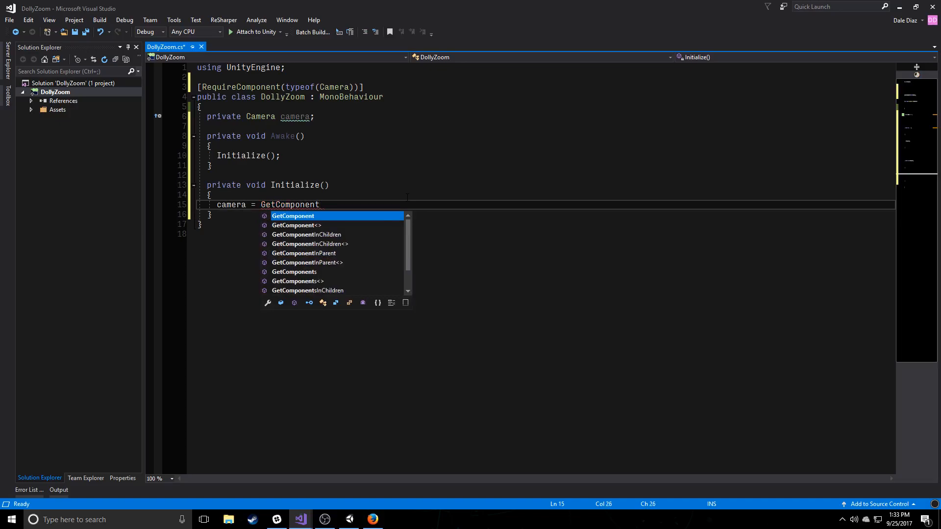
type("<Camera();>")
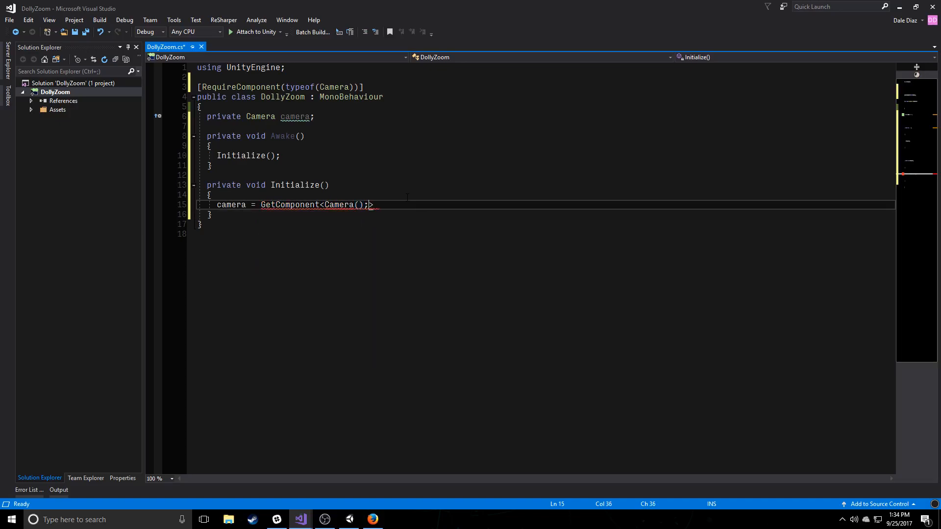
key("BackSpace")
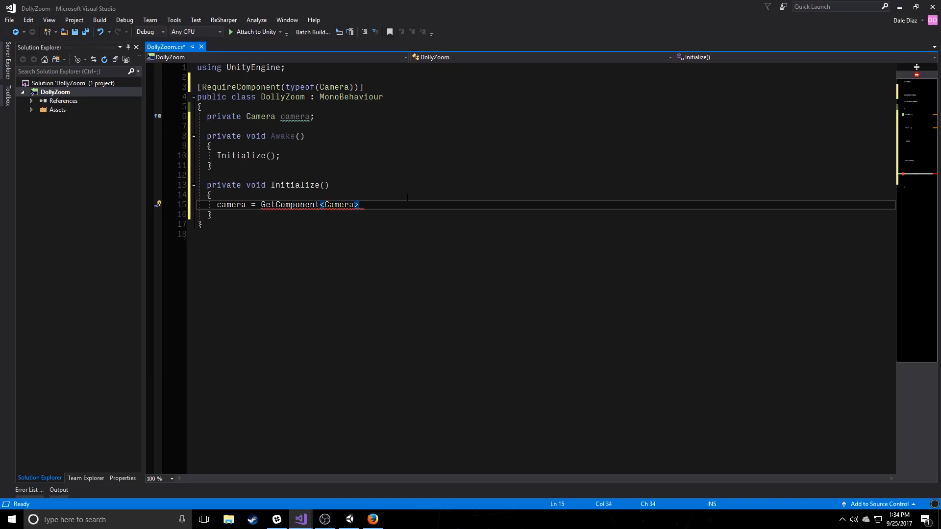
type("Debug.Assert(camera")
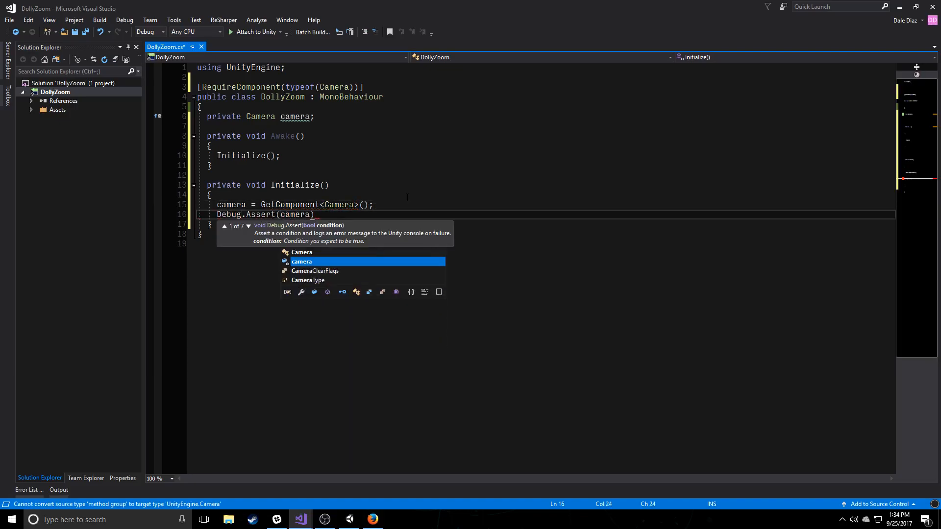
Complete the assert as Debug.Assert(camera != null);.
type("!= null);")
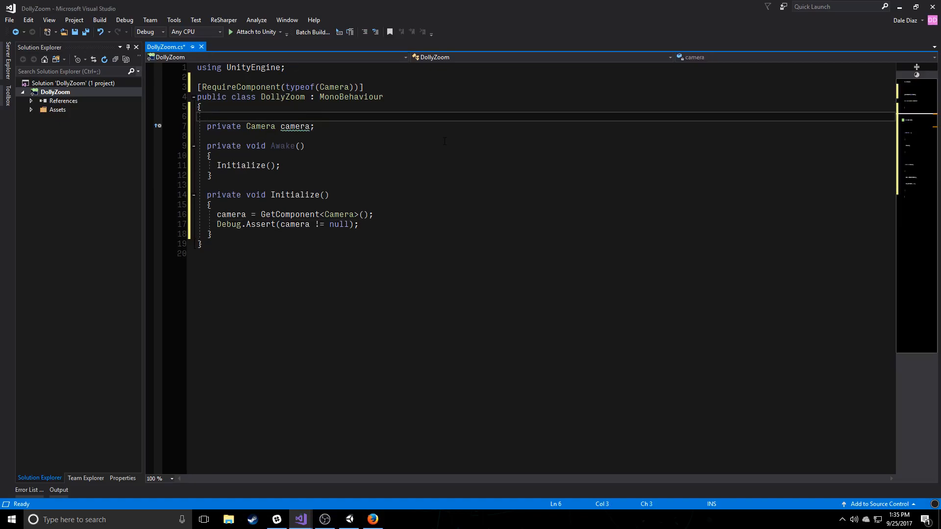
Declare [SerializeField] private Transform target; above the camera field.
type("[SerializeField] private")
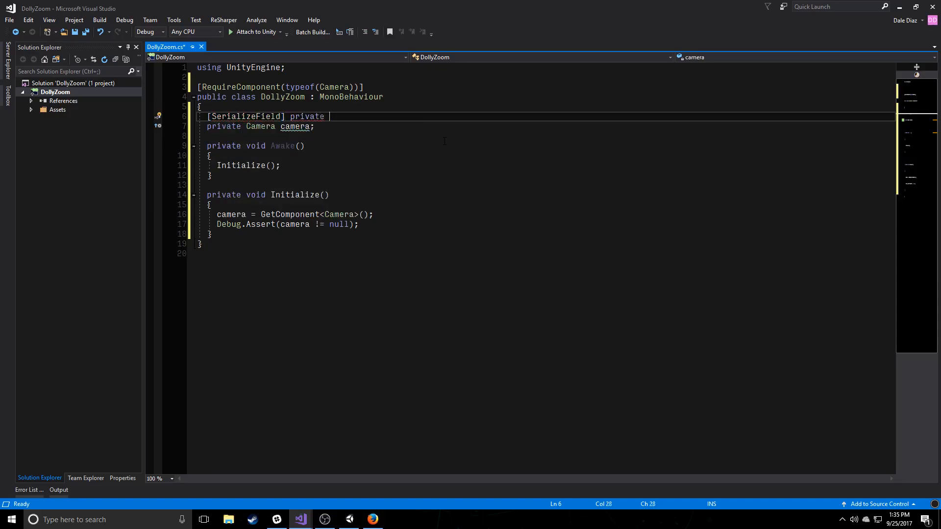
type("Transform target;")
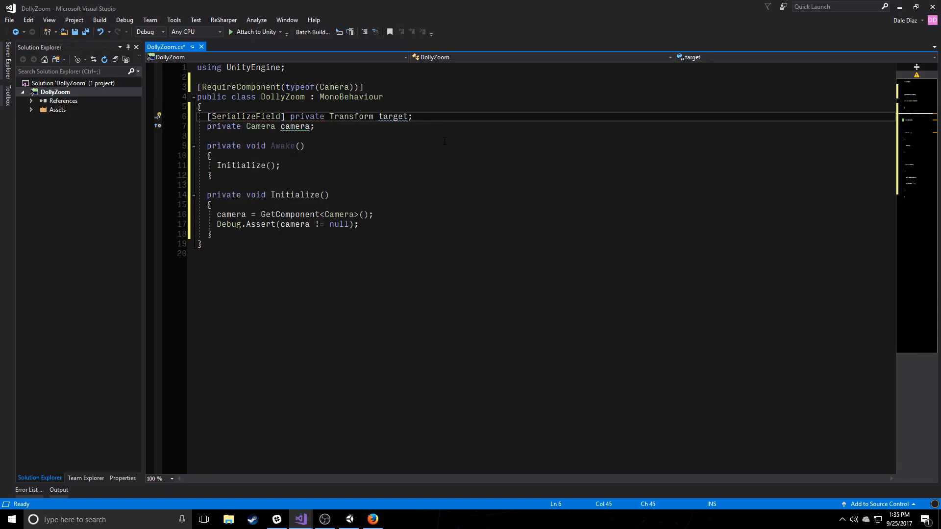
left_click(207, 117)
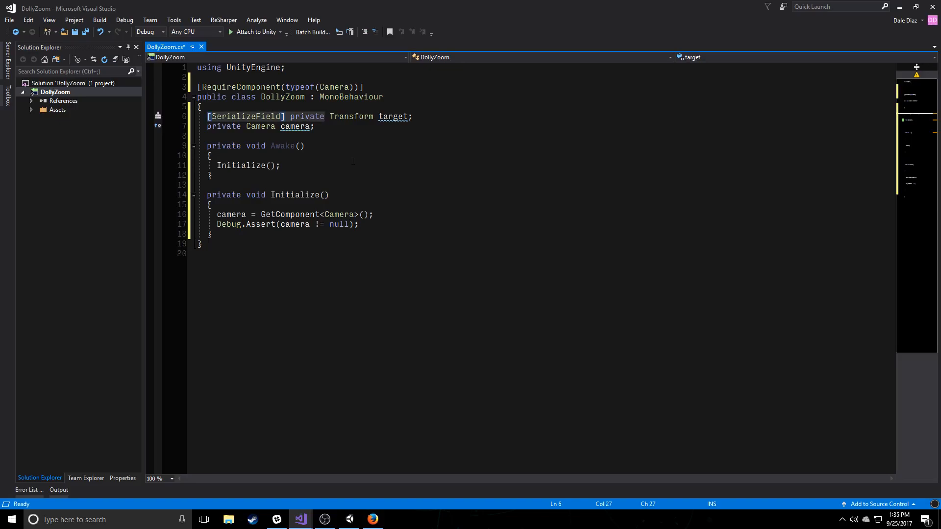
left_click(315, 126)
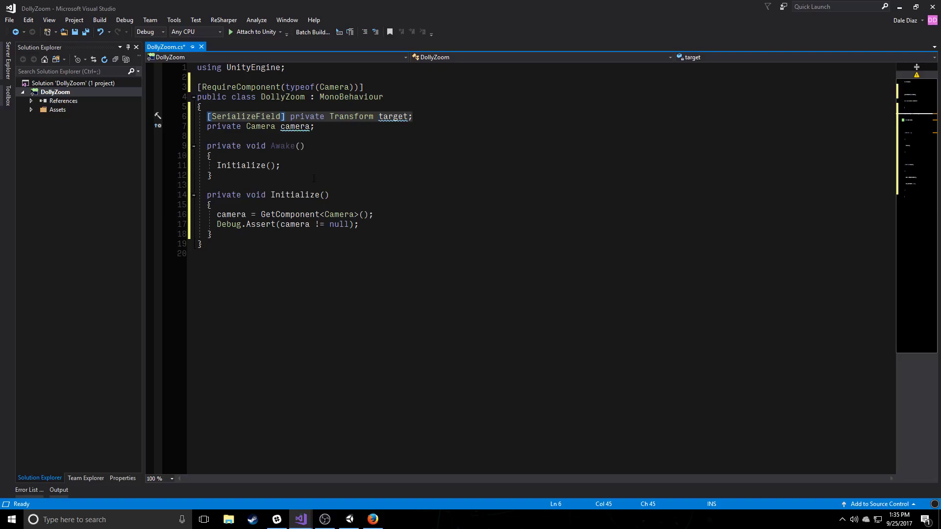
mouse_move(281, 194)
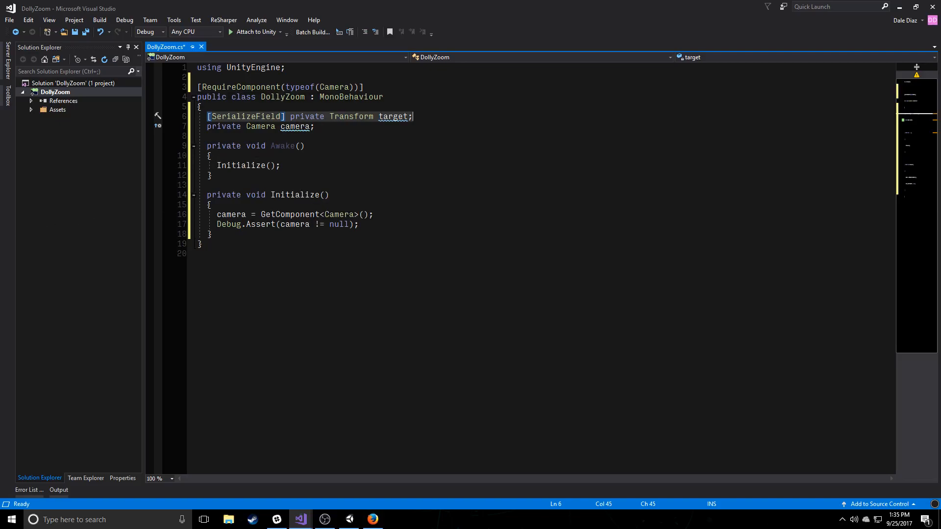
left_click(209, 205)
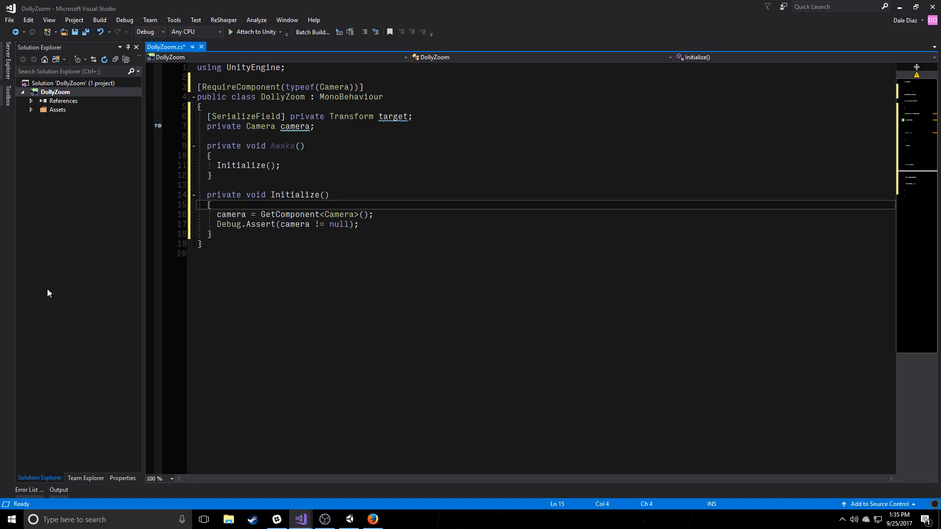
left_click(211, 174)
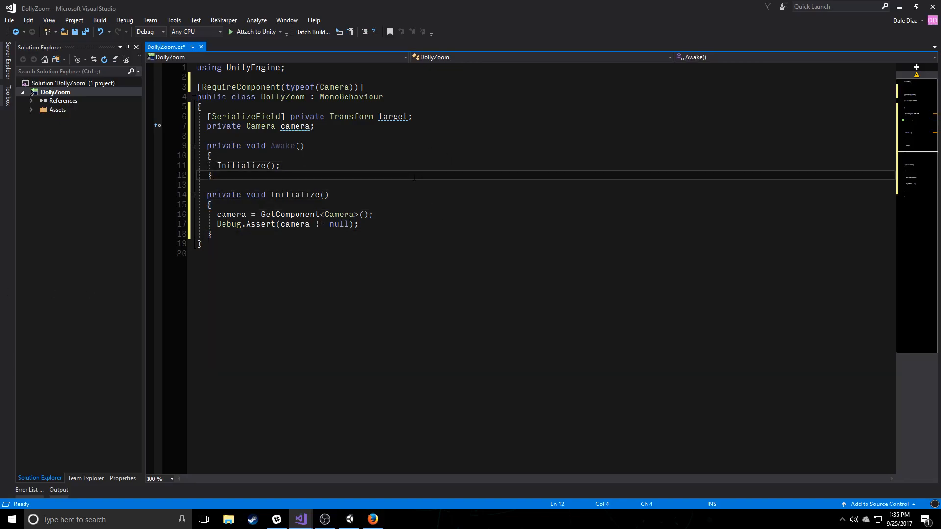
Add Update translating the camera by vertical input * Vector3.forward * Time.deltaTime * dollySpeed.
type("priavte")
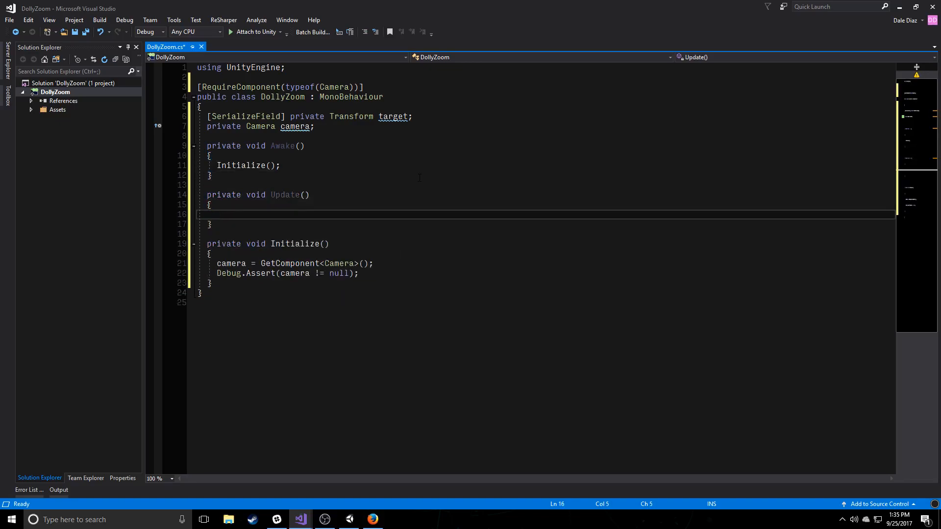
type("transform.Translate(Input.GetAxis(\"")
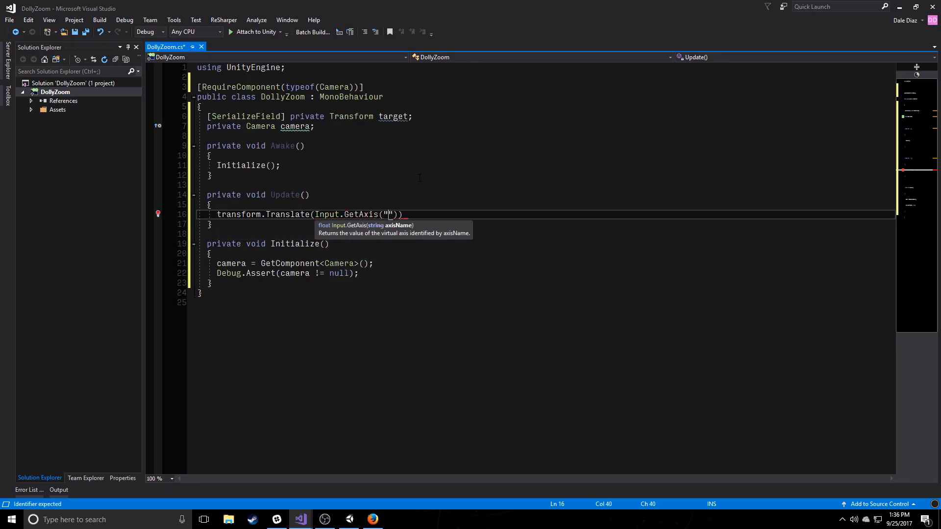
type("Vertical")
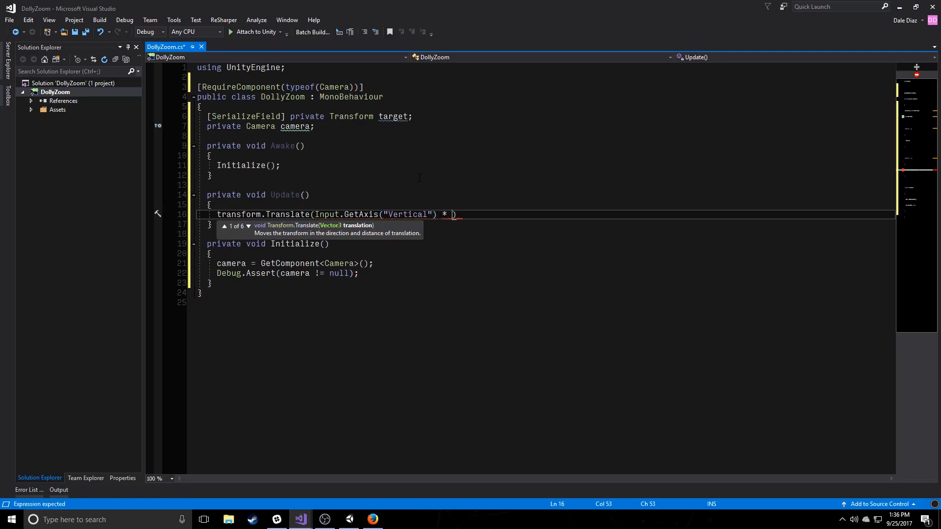
type("Vector3")
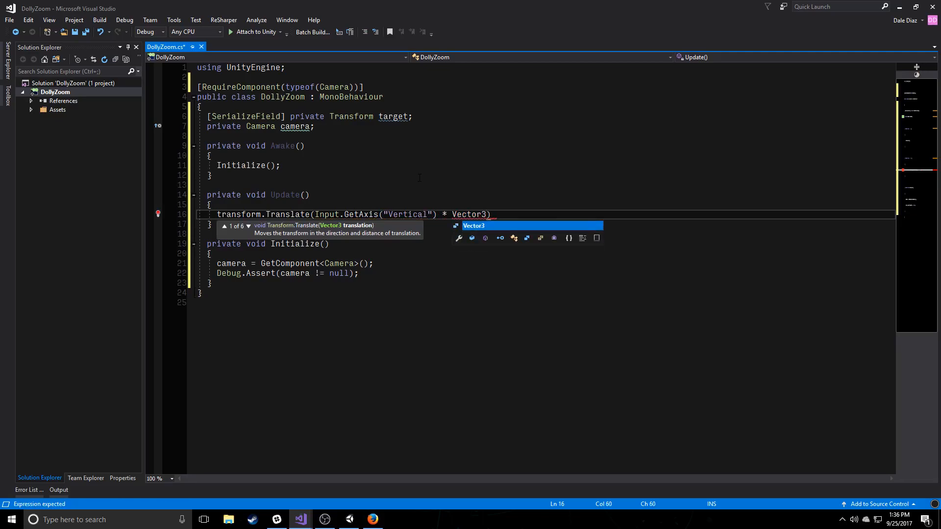
type(".forward * T")
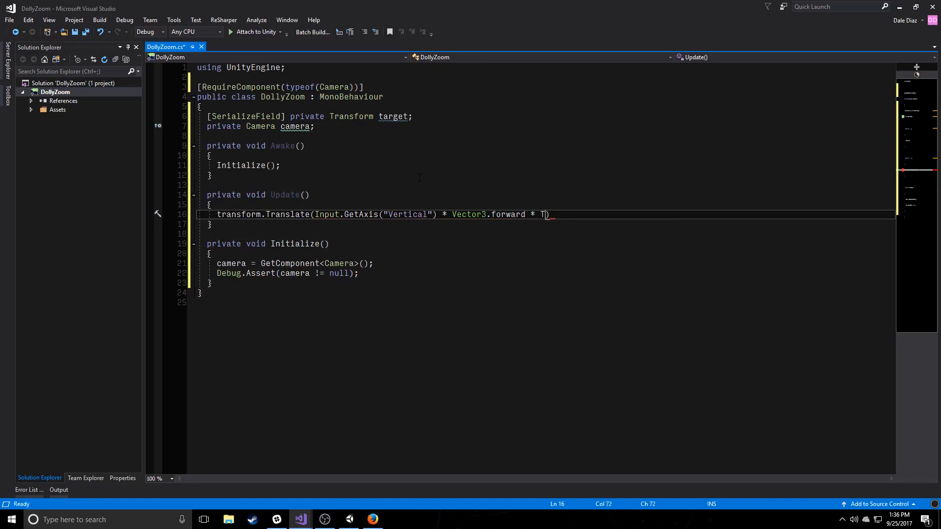
type("ime.deltaTime *")
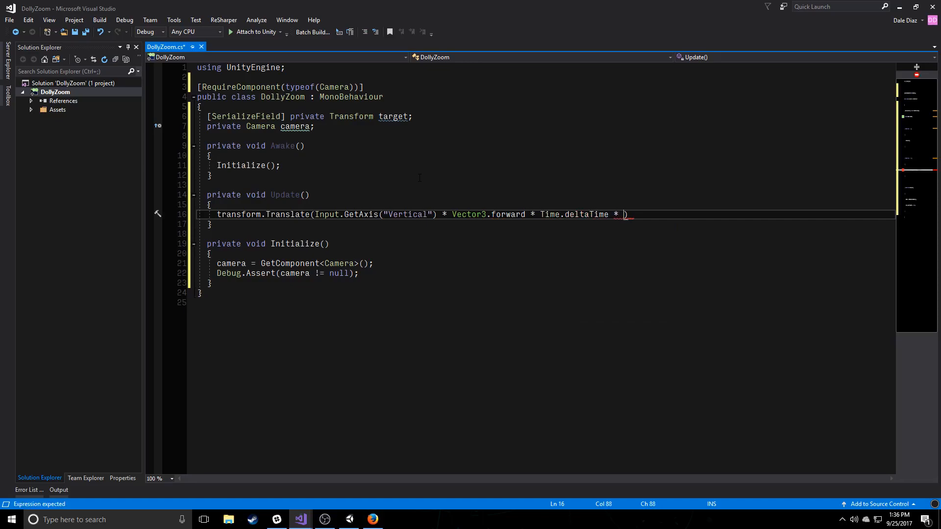
type("dollySpeed")
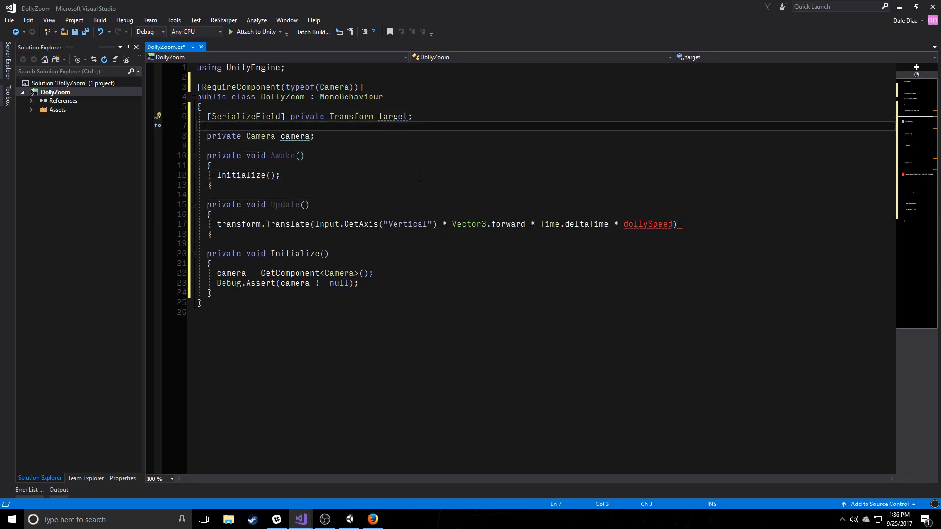
Declare [SerializeField] float dollySpeed = 5.0f, finish the Translate line, and save.
type("[SerializeField] private float d")
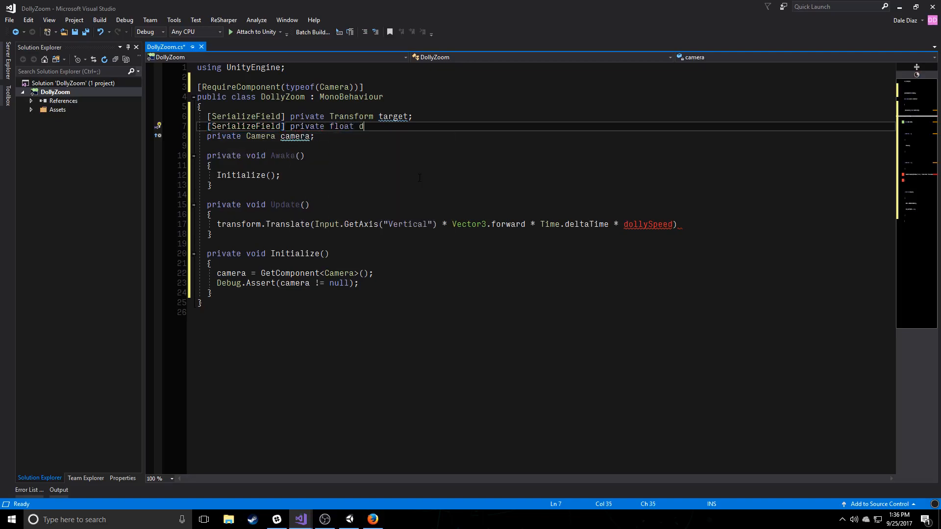
type("ollyspeed")
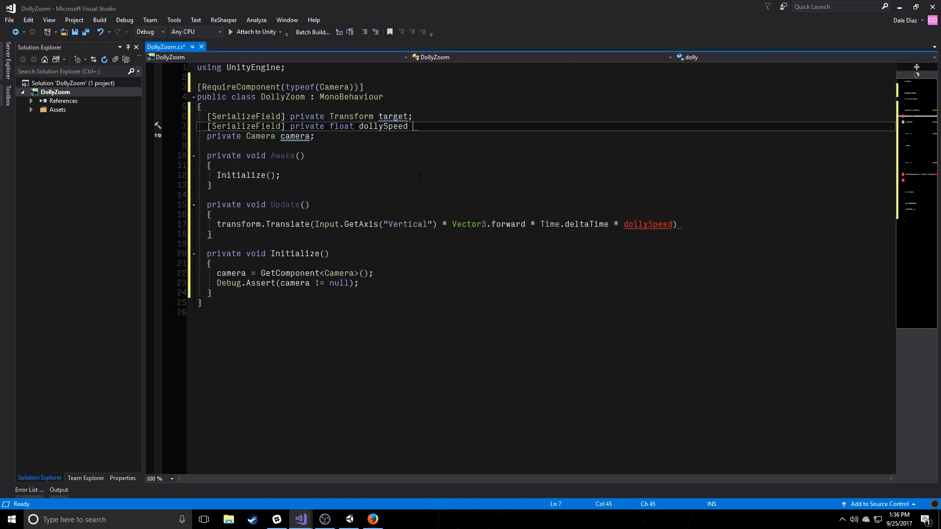
type("= 5.0f;")
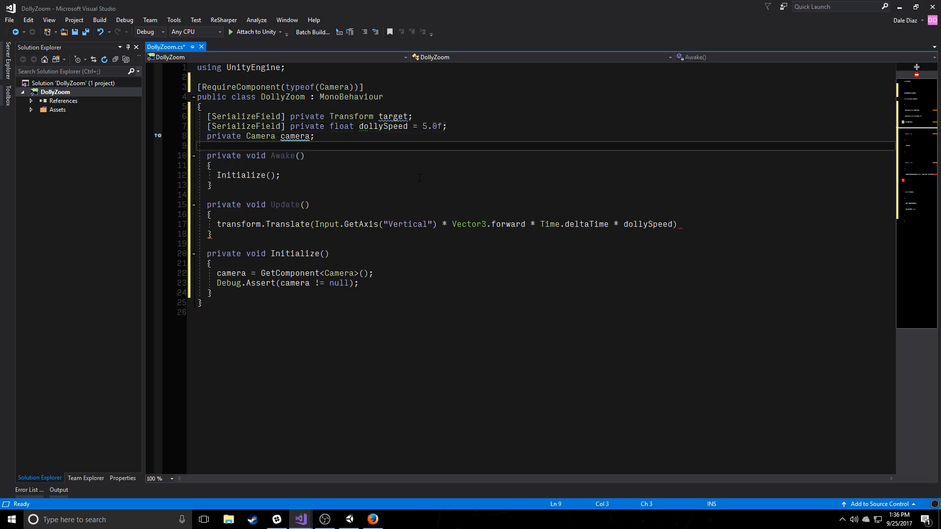
left_click(443, 224)
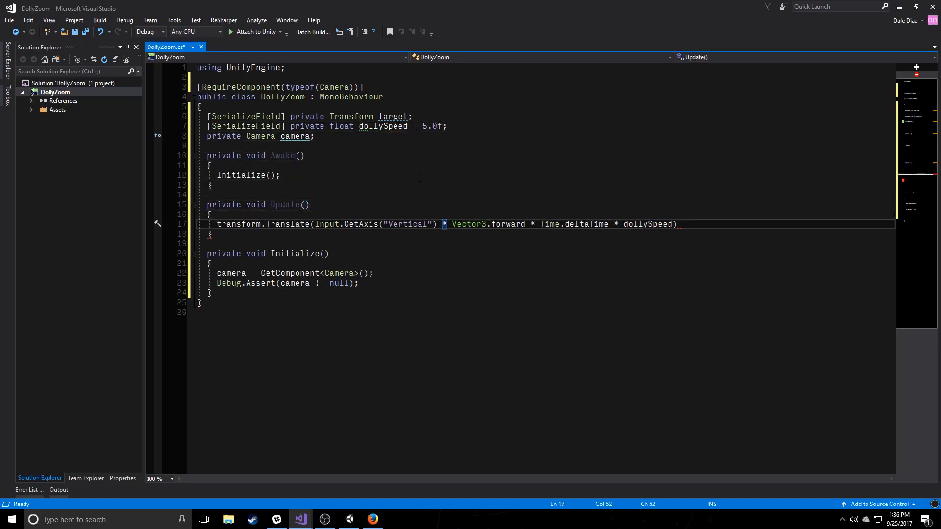
type(";")
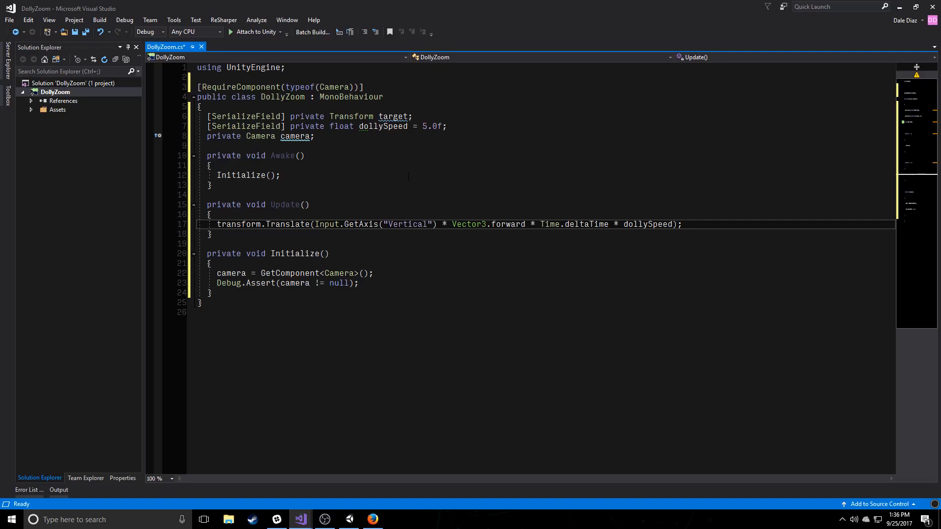
key("ctrl+s")
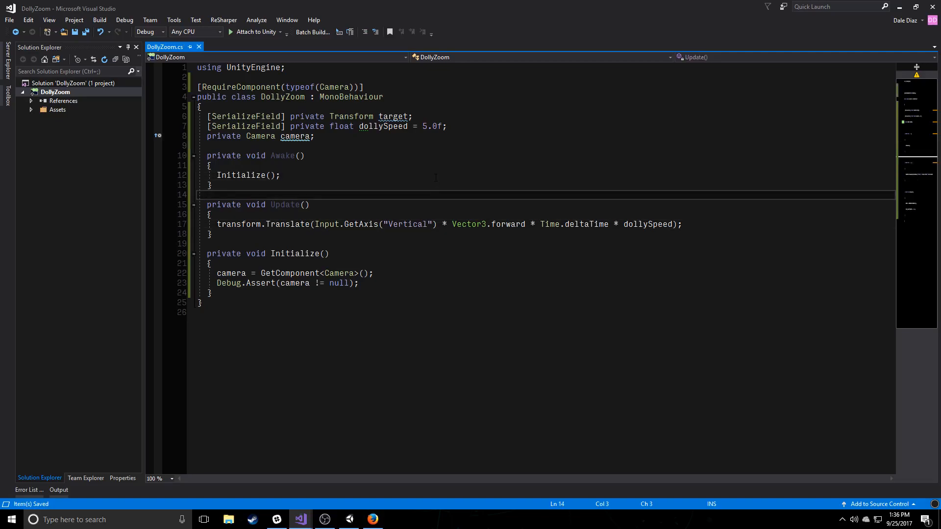
left_click(324, 520)
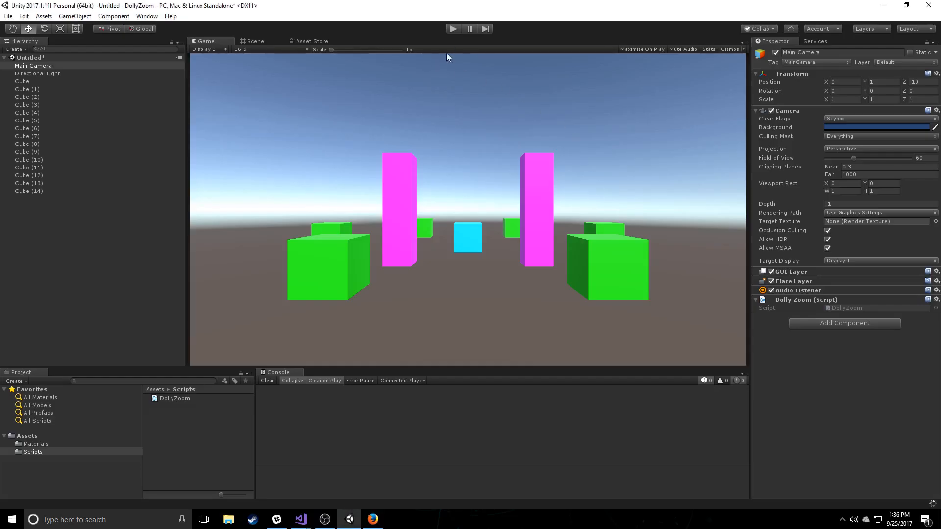
mouse_move(847, 311)
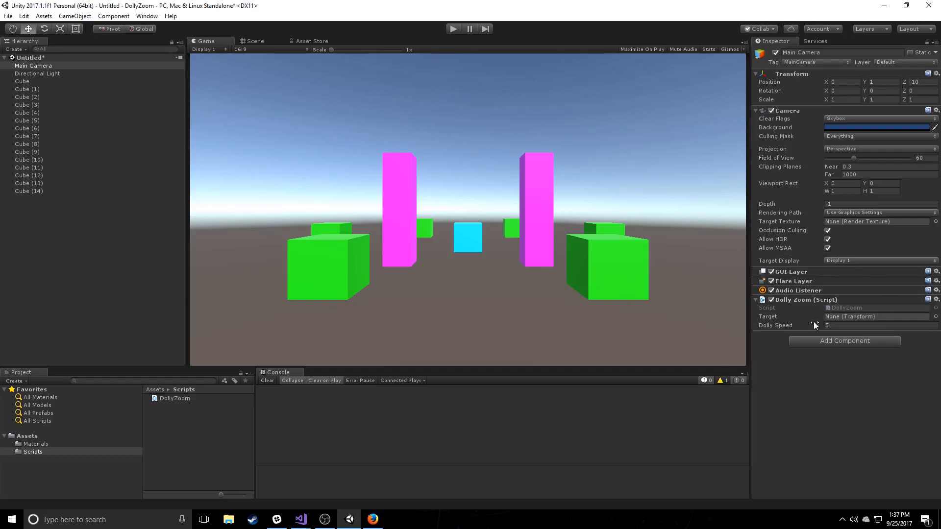
Set Dolly Zoom's Target to Cube and play-test the camera moving forward and back.
left_click(21, 81)
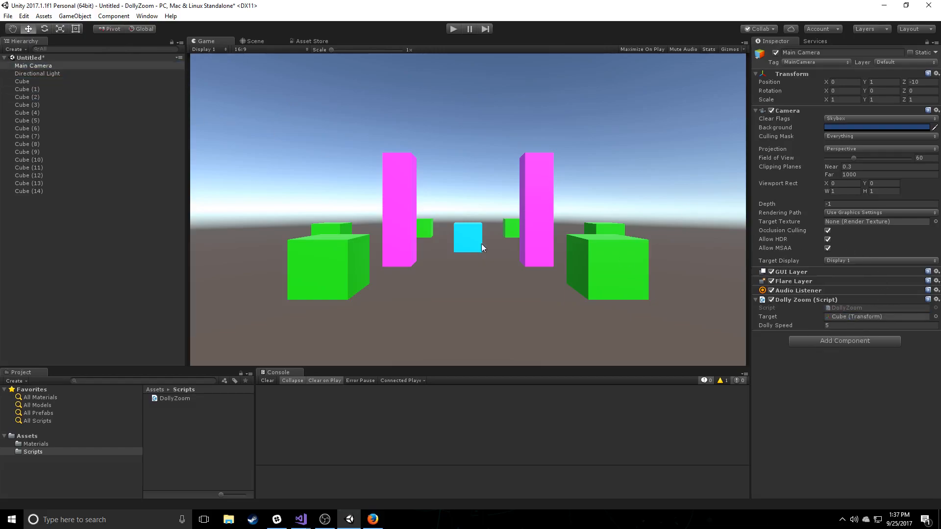
left_click(453, 28)
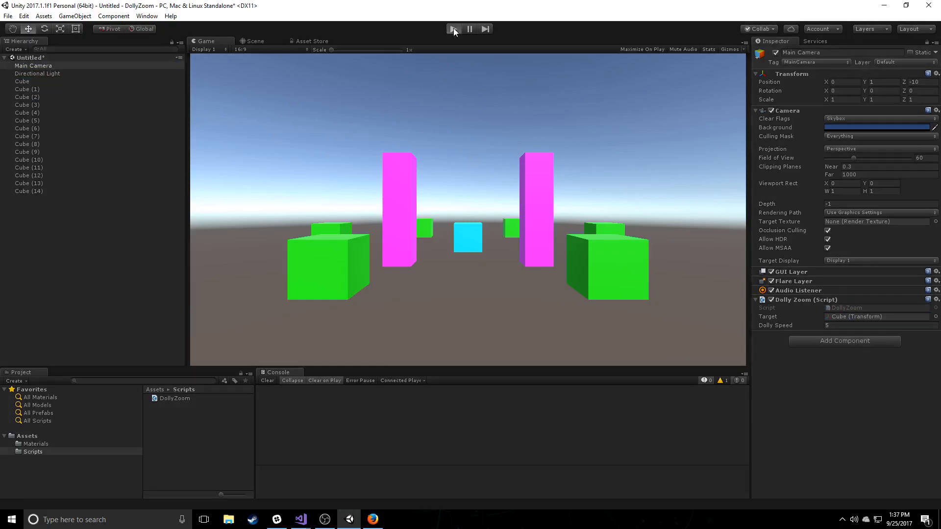
left_click(453, 29)
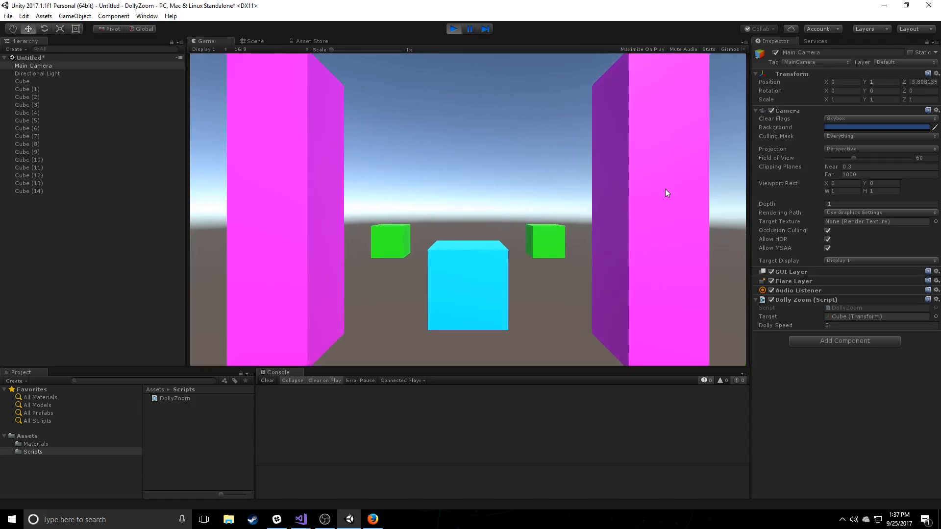
left_click(454, 28)
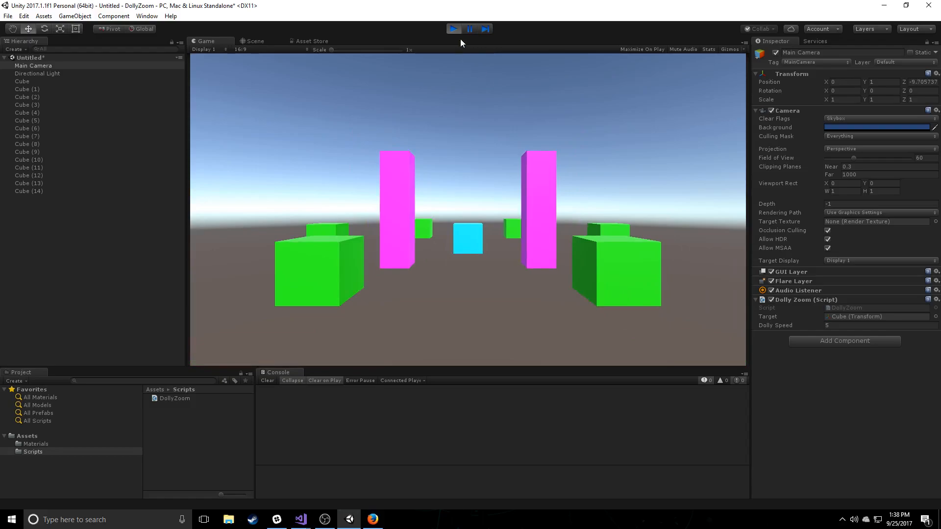
left_click(453, 29)
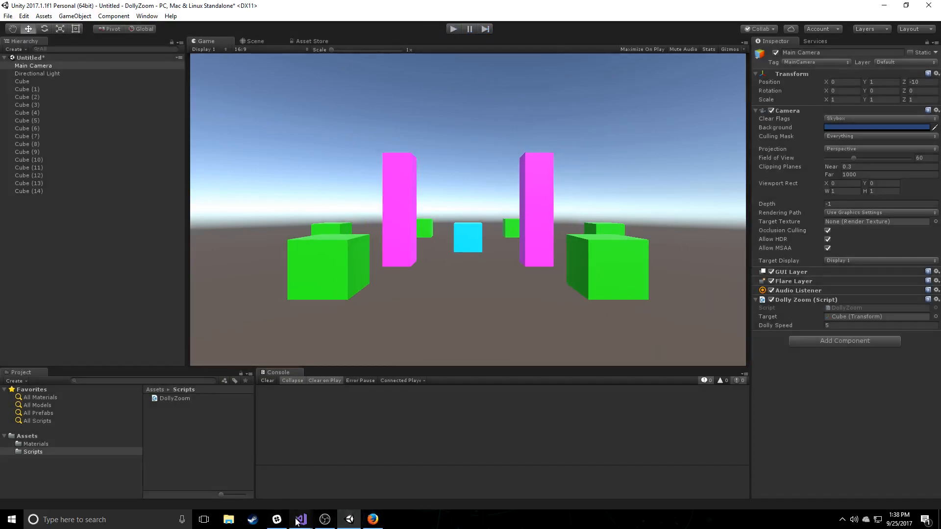
left_click(300, 520)
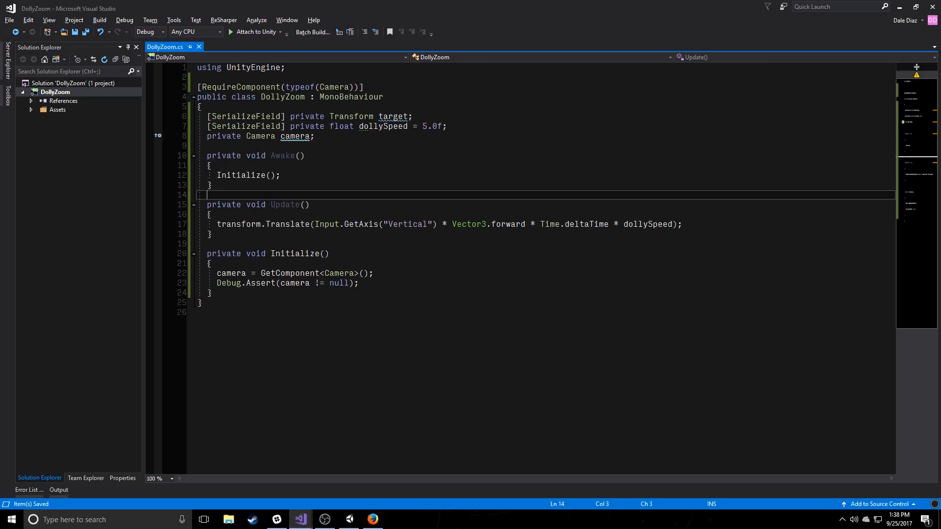
Add a private float ComputeFrustumHeight(float distance) method below Initialize.
left_click(209, 293)
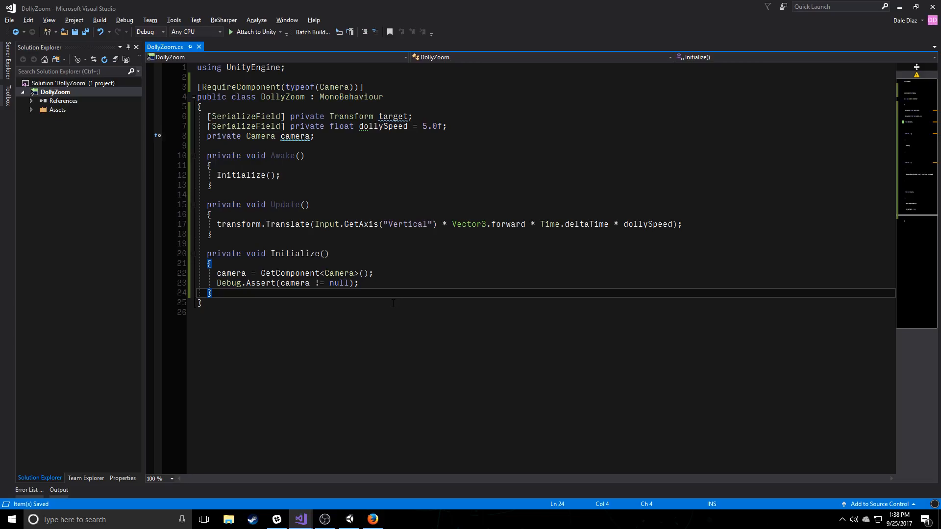
mouse_move(391, 328)
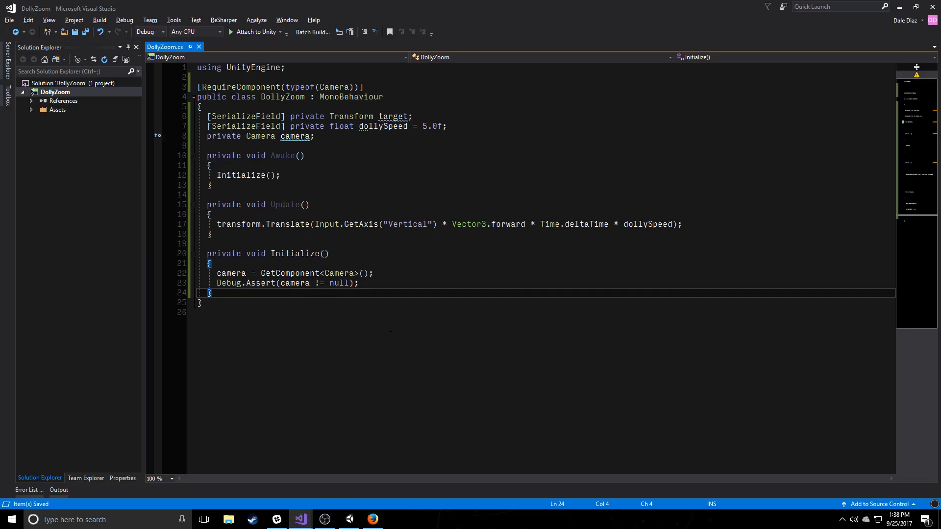
type("private float C")
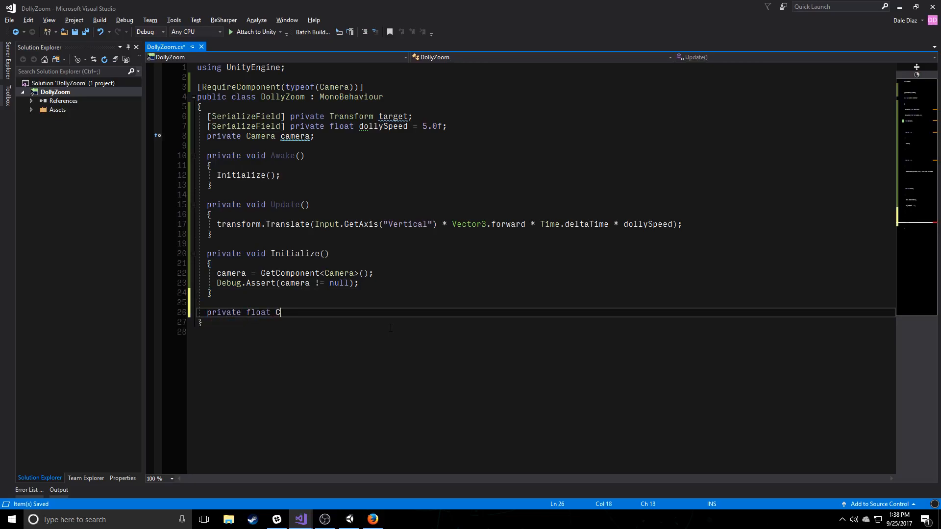
type("omputeFrustru")
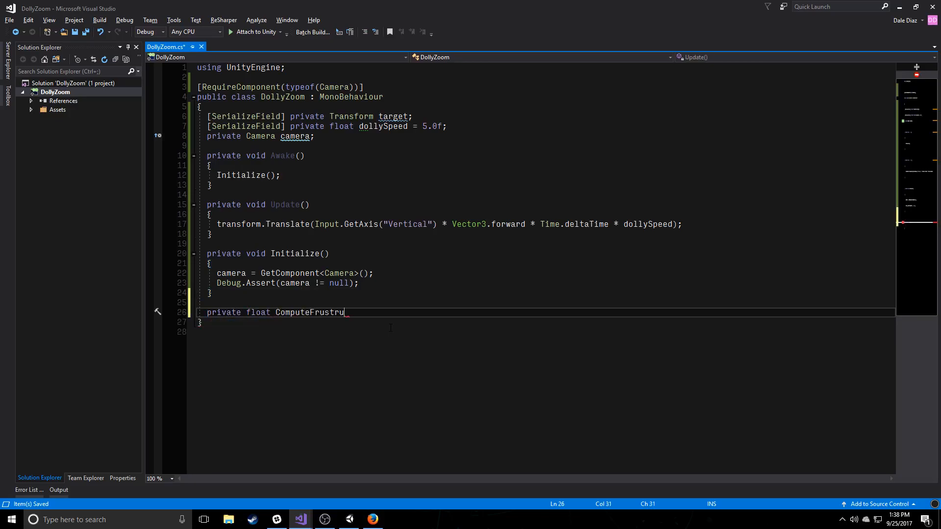
type("mHeight(float di")
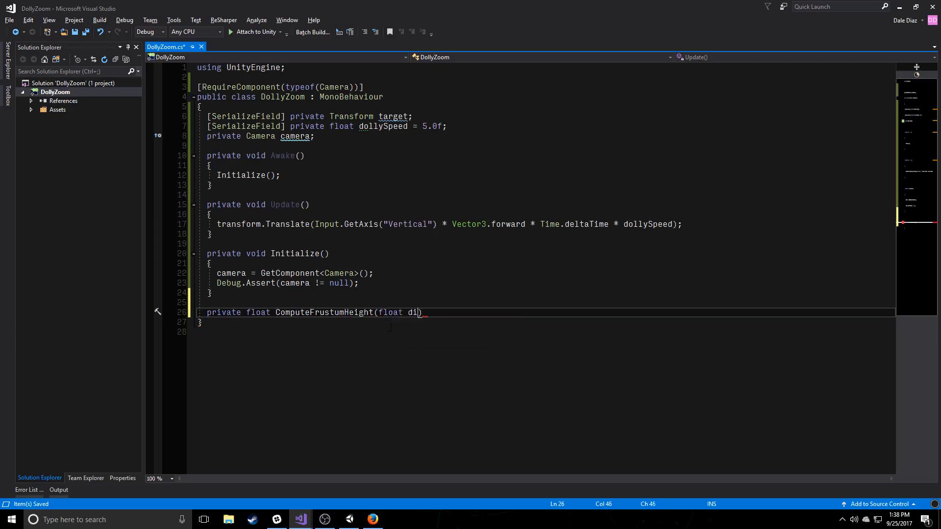
type("stance)")
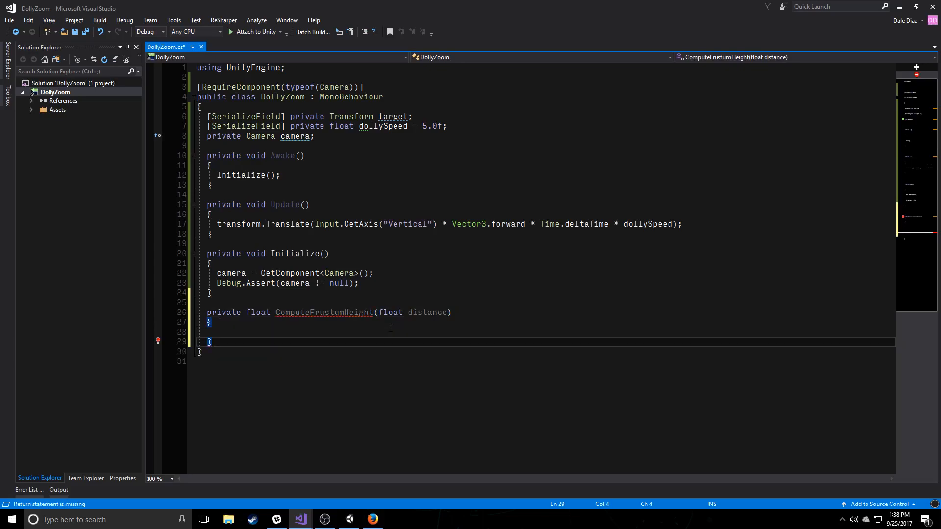
Add a private float ComputeFieldOfView(float height, float distance) method stub.
type("private float")
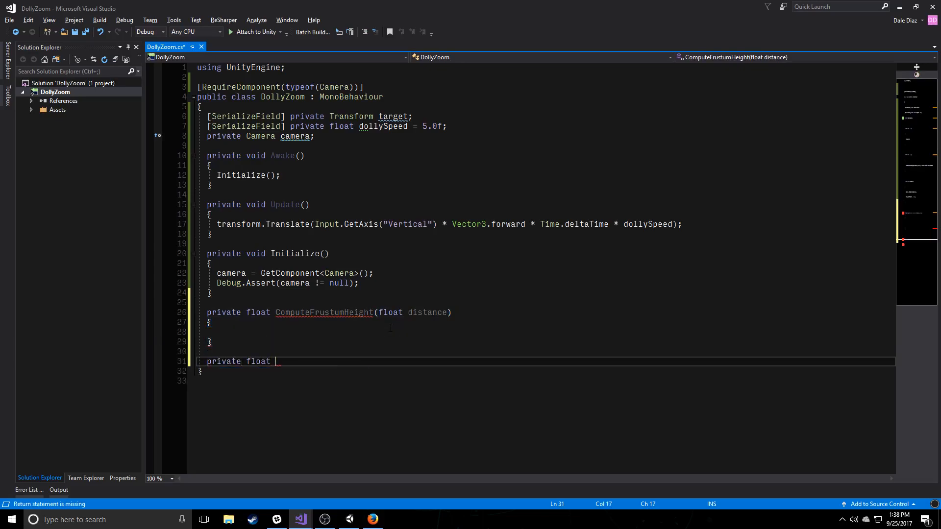
type("ComputeF")
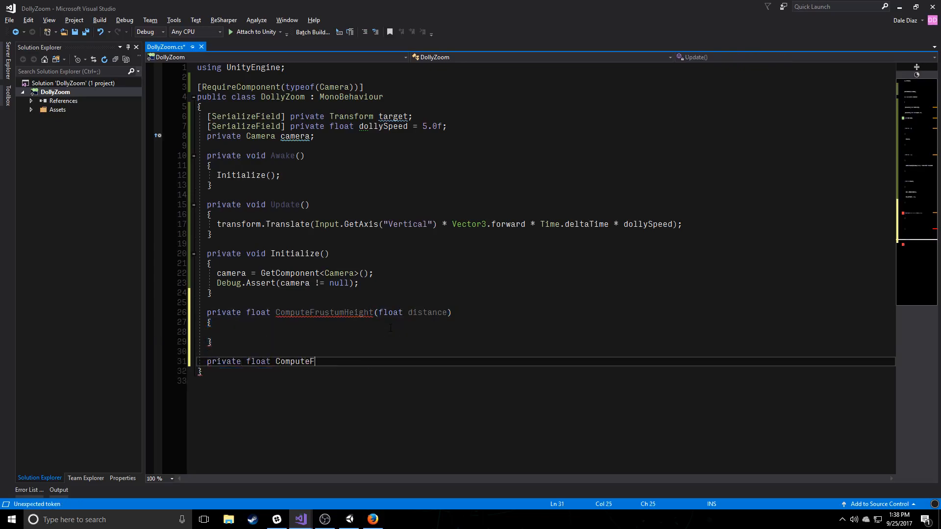
type("ieldOfView()")
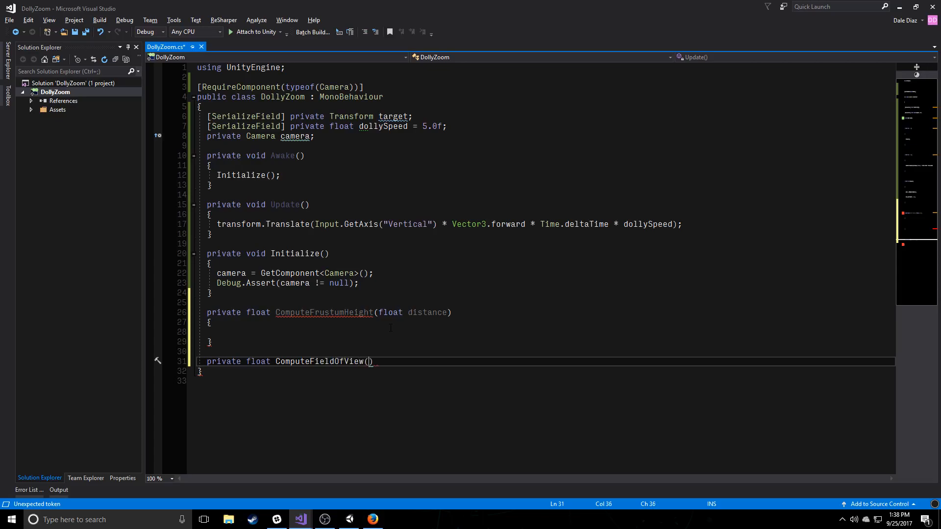
type("float height, float")
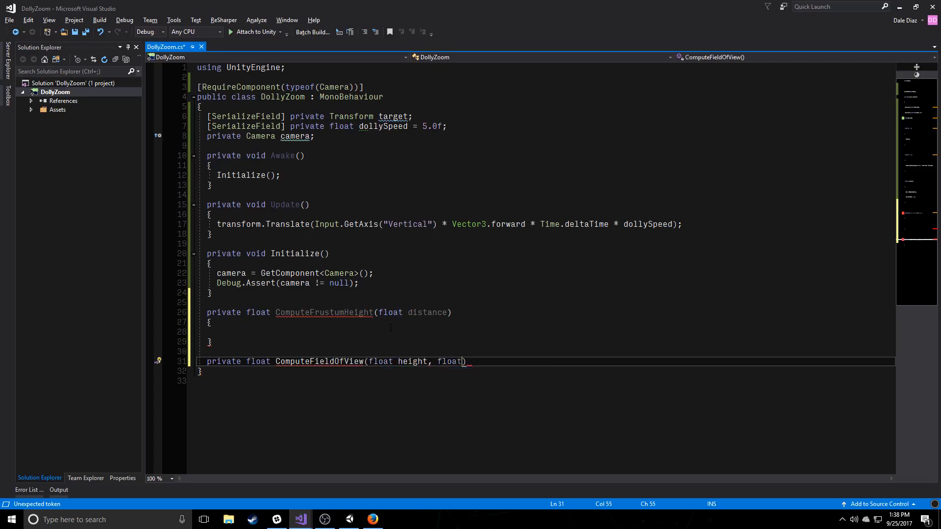
type("distance")
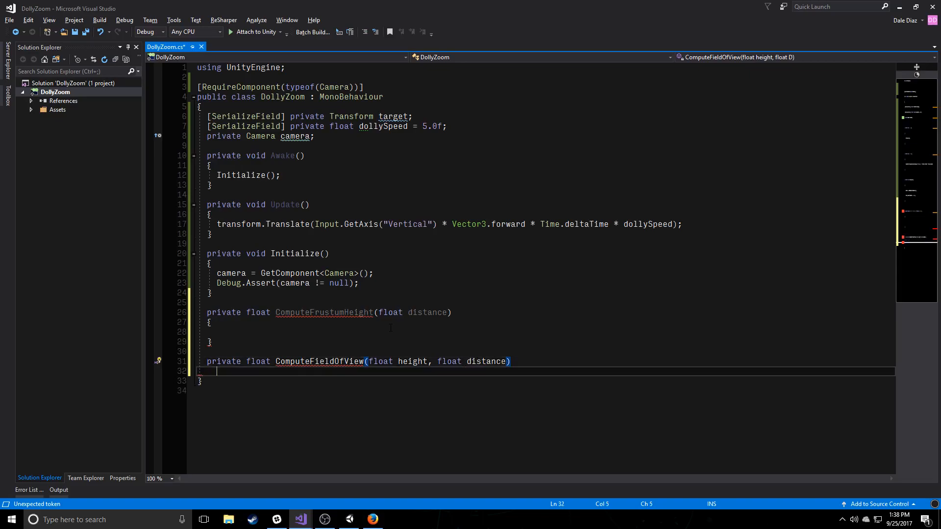
type("{")
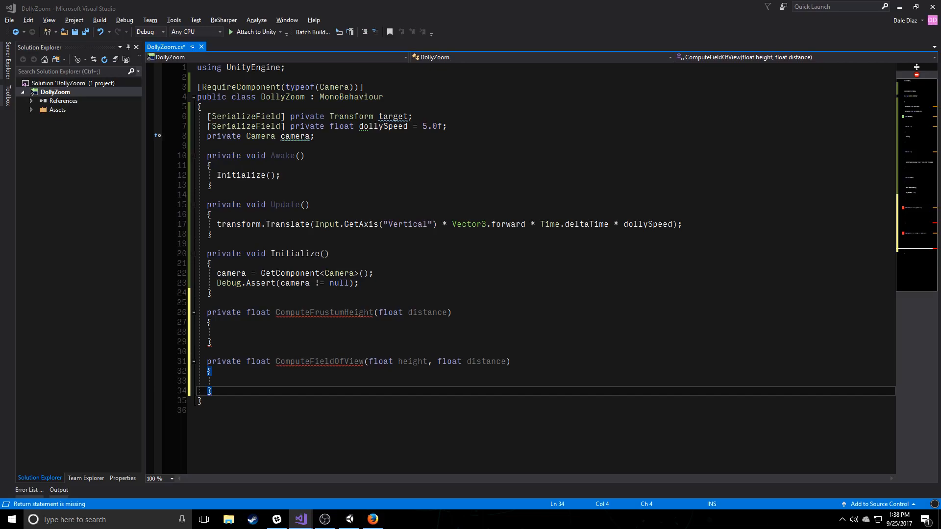
left_click(445, 126)
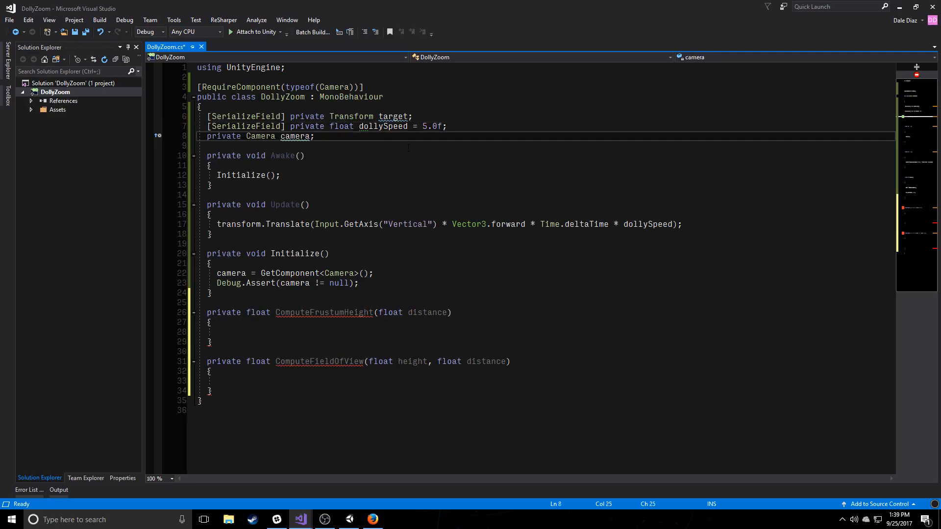
Declare a private float initialFrustumHeight field.
type("private float ini")
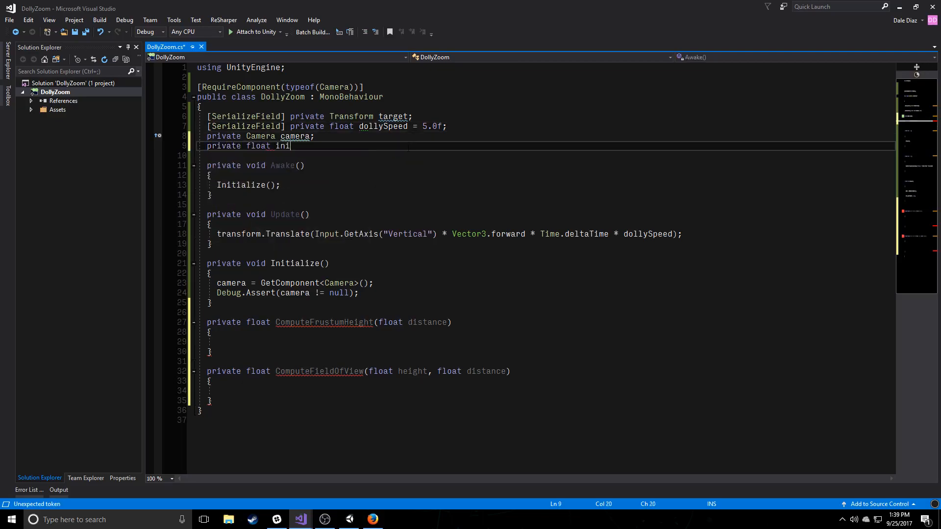
type("tial")
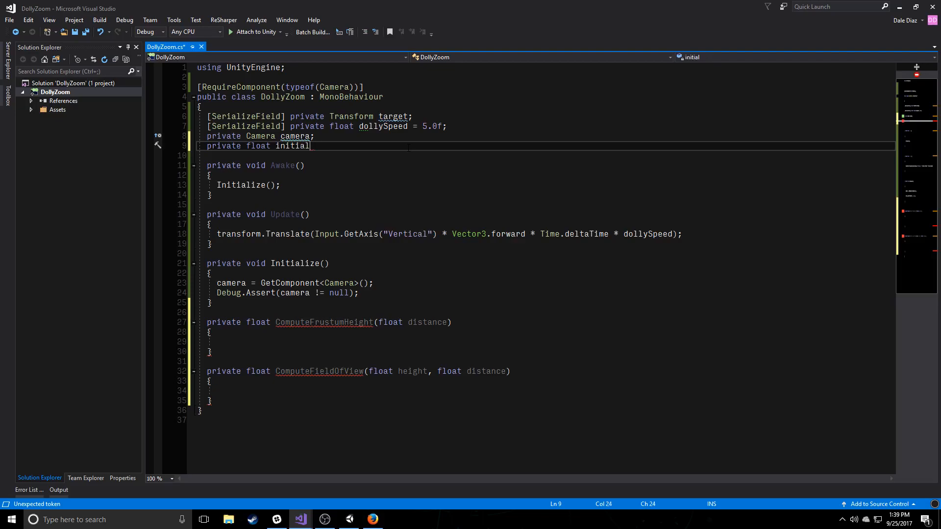
type("FrustumHeight;")
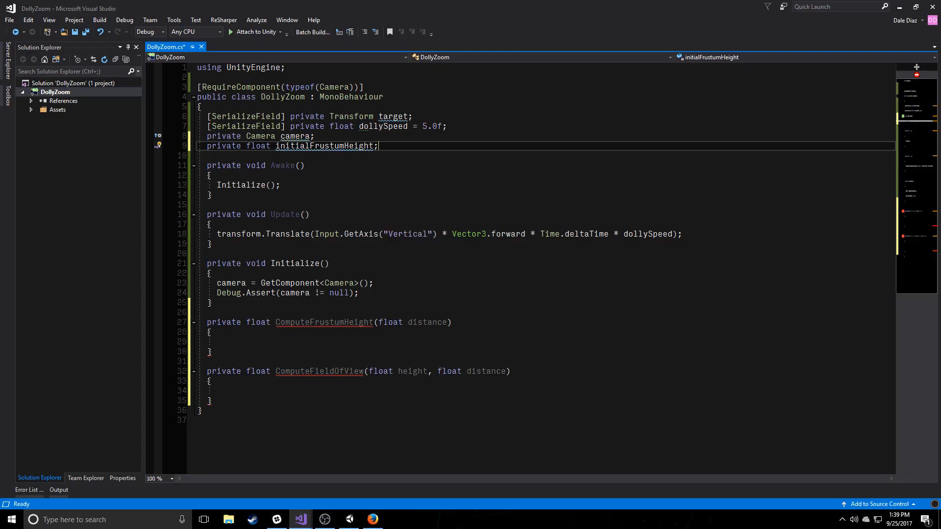
left_click(378, 146)
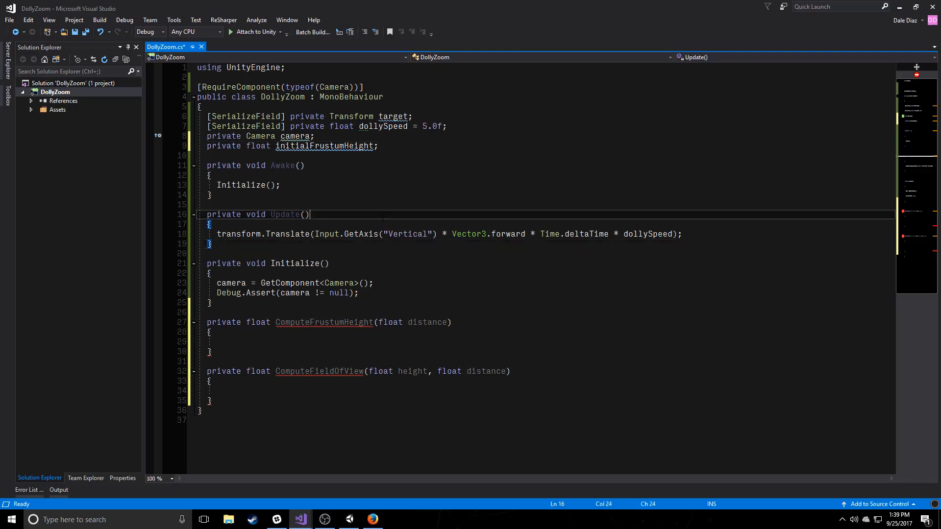
In Initialize, compute distanceFromTarget and set initialFrustumHeight = ComputeFrustumHeight(distanceFromTarget).
left_click(211, 302)
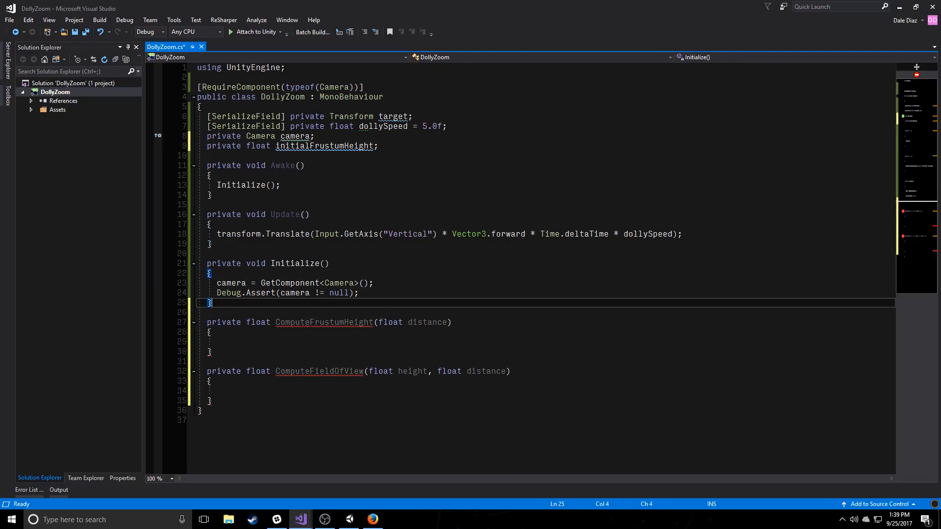
key("Return")
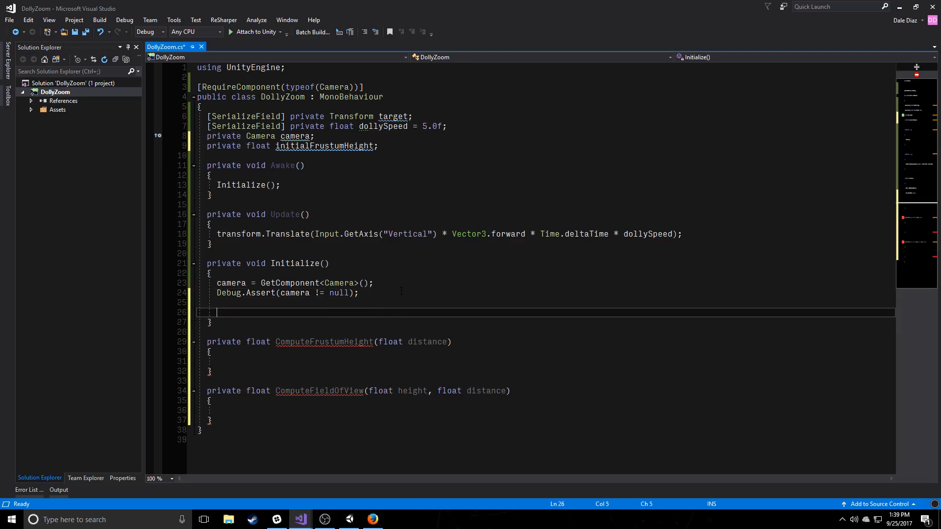
type("fl")
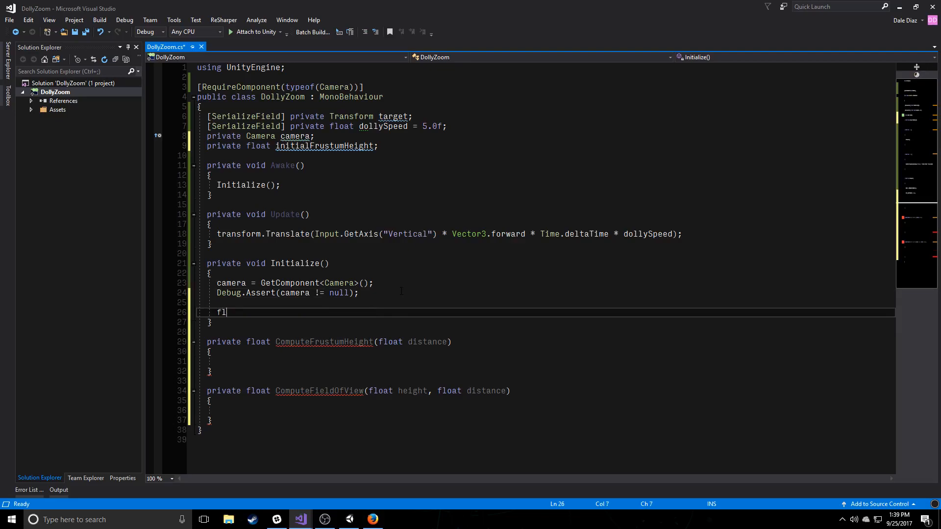
type("oat")
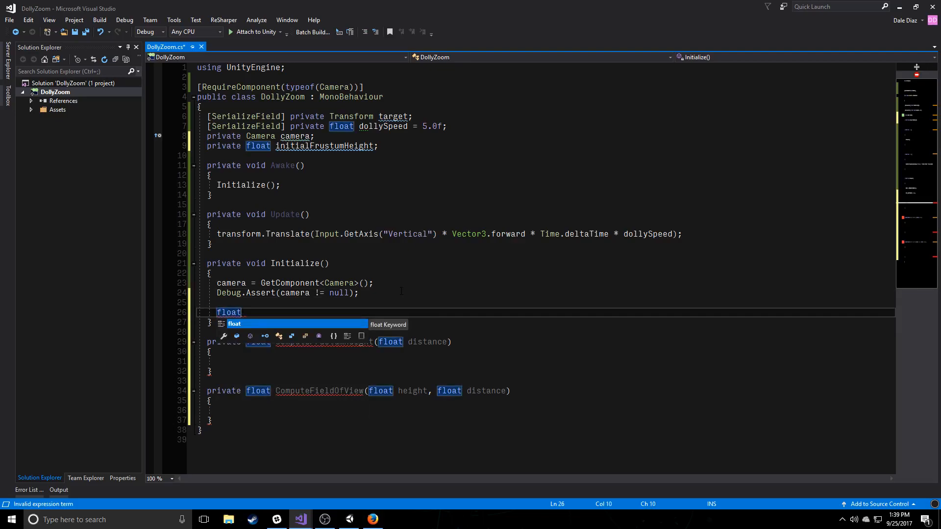
type("distanceFromTarget = Vector3.D")
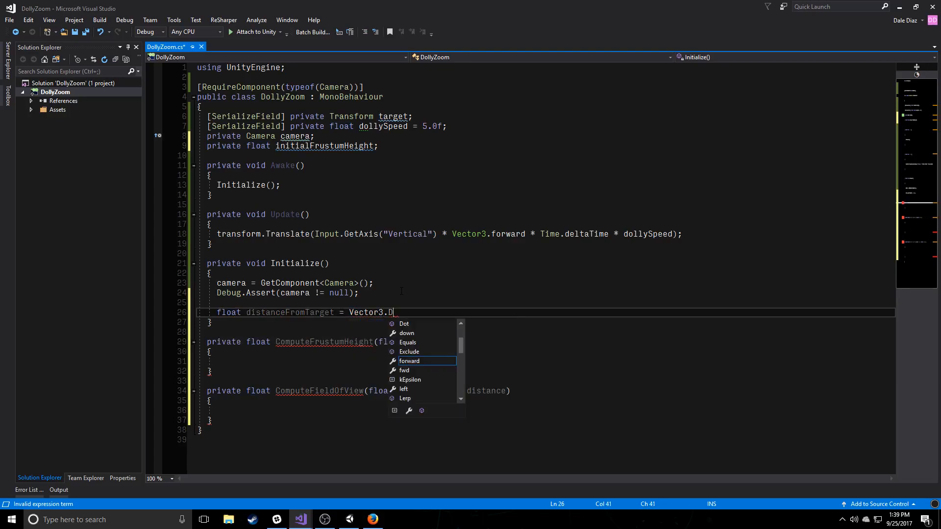
type("istance(transform.position, target.position);")
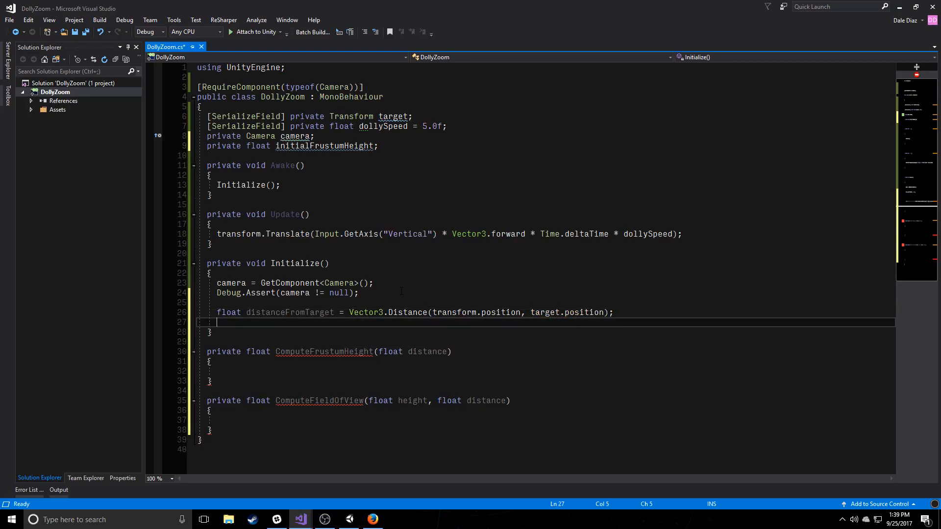
type("initialFrustumHeight")
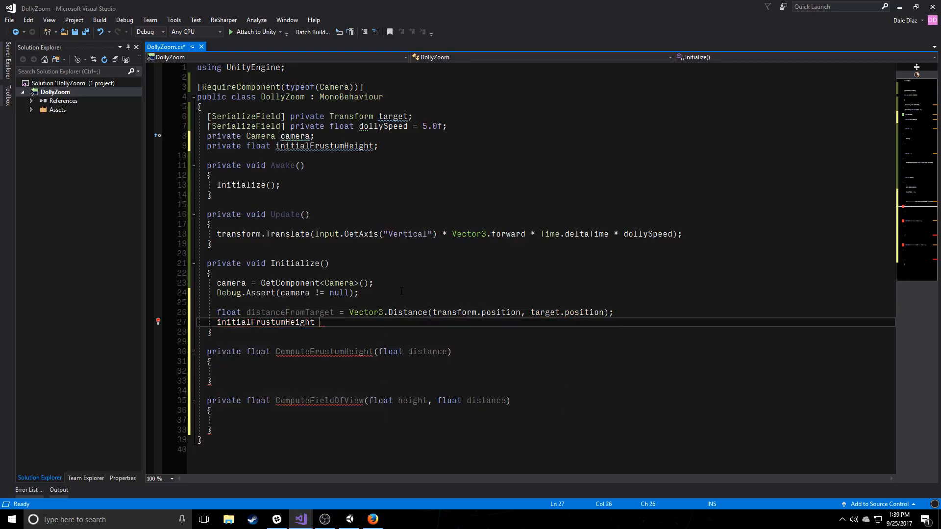
type("= ComputeFrustumHeight(distanceFromTarget);")
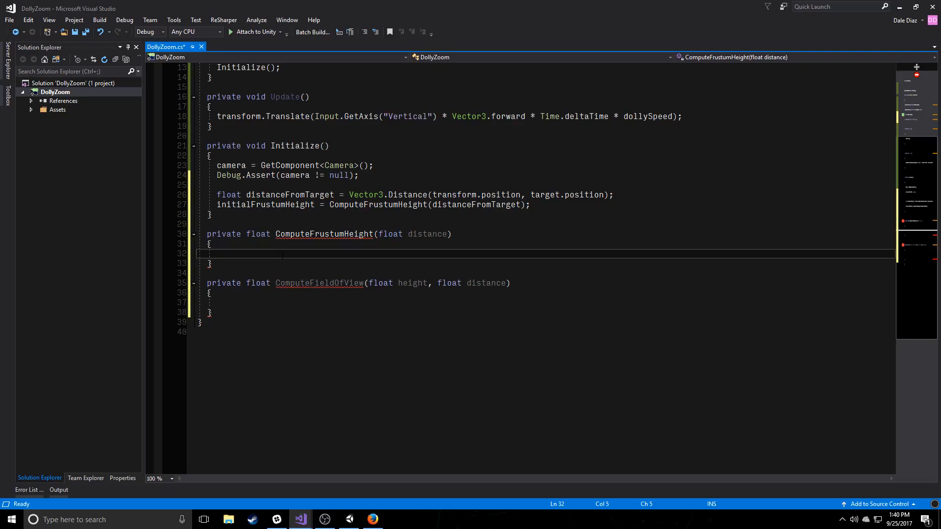
left_click(216, 253)
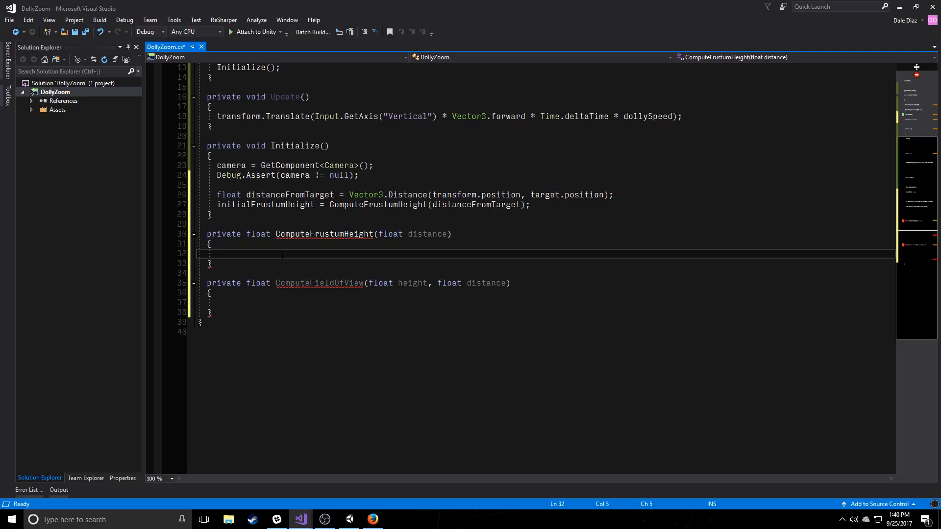
left_click(218, 254)
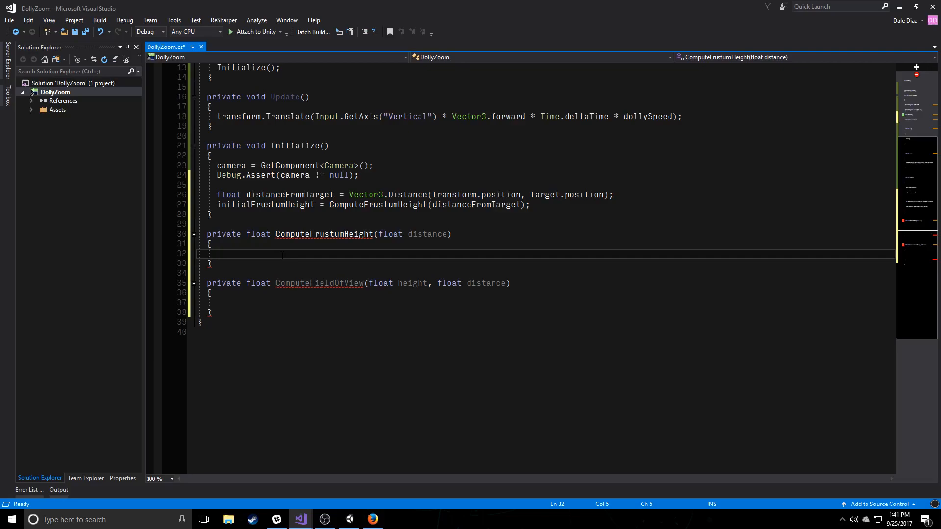
left_click(217, 253)
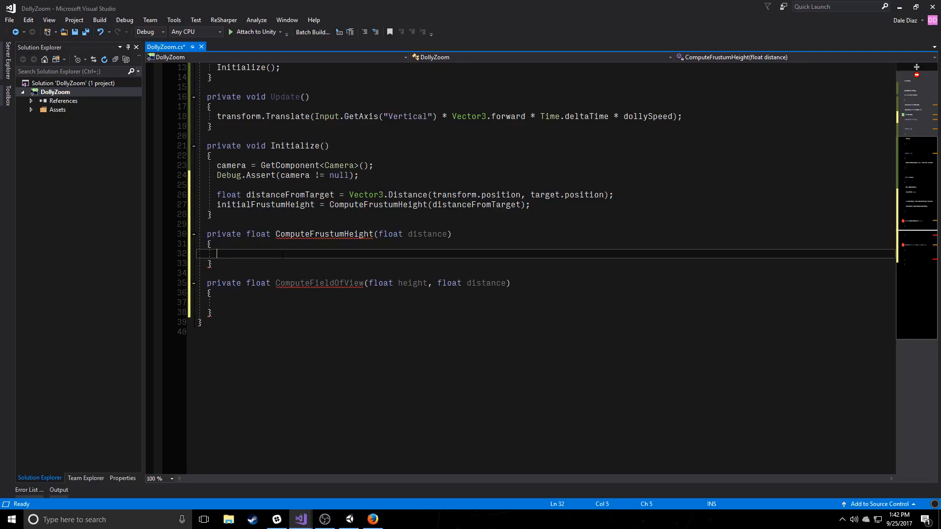
Make ComputeFrustumHeight return 2.0f * distance * Mathf.Tan(camera.fieldOfView * 0.5f * Mathf.Deg2Rad).
type("return (")
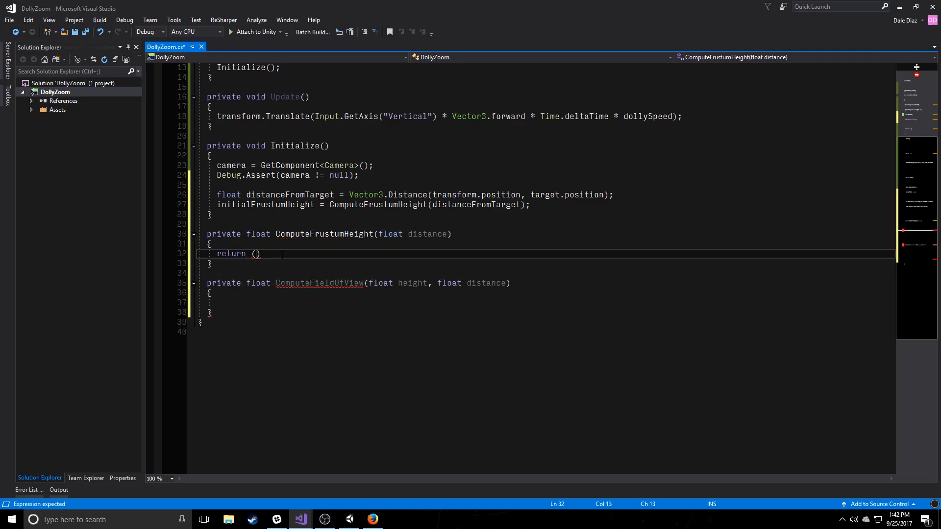
type("2.0f *")
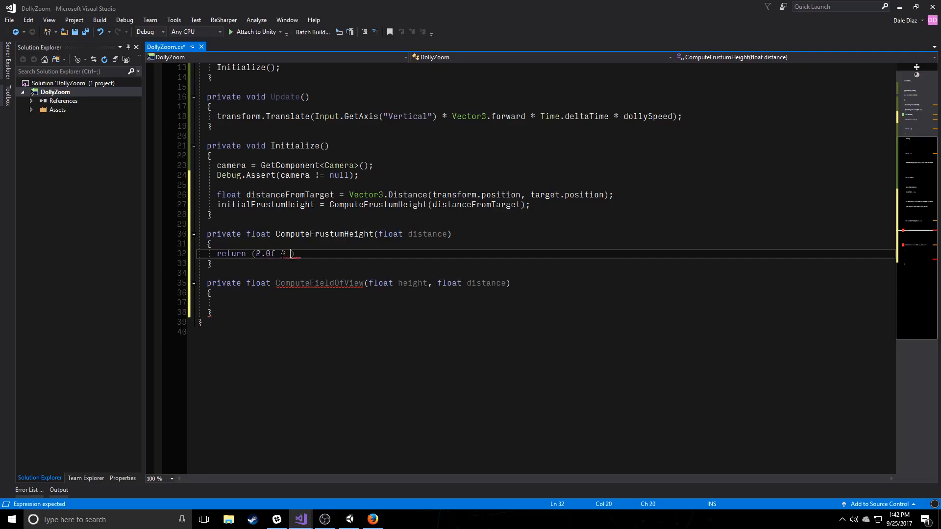
type("ds")
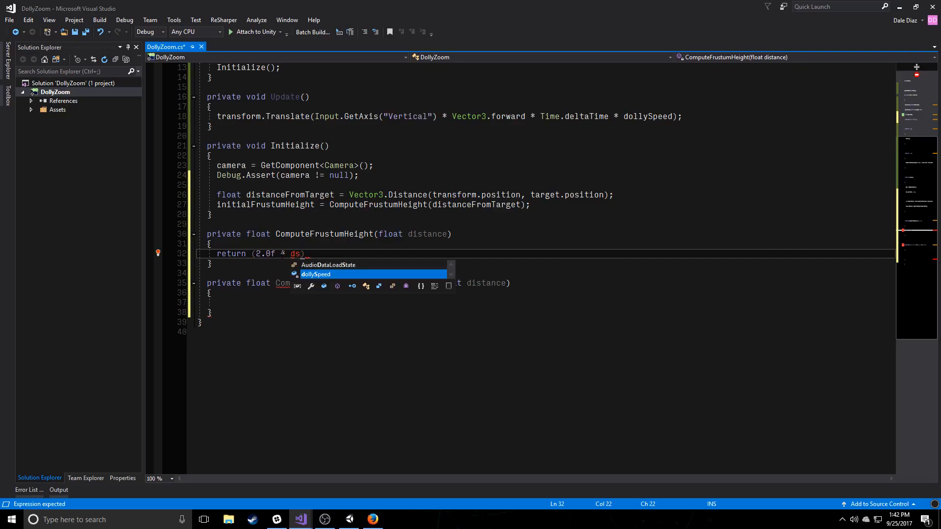
type("istance *")
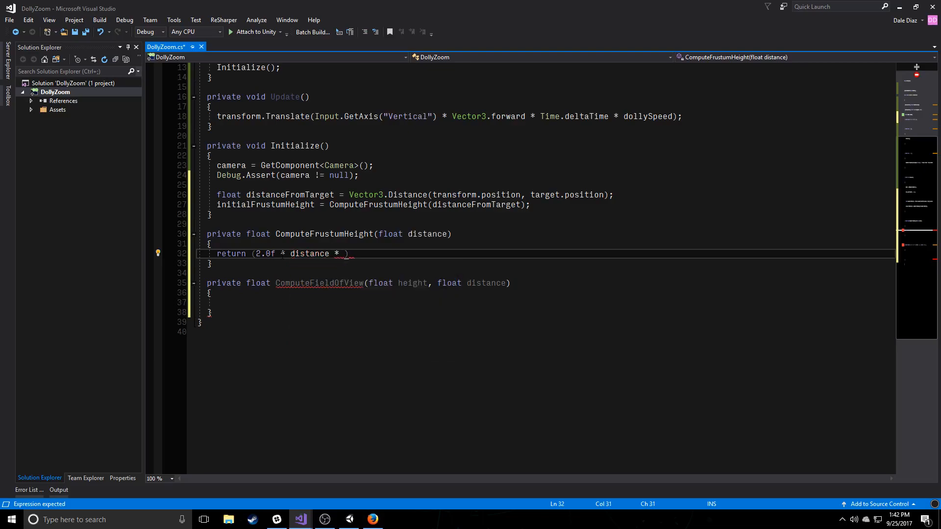
type("Mathf.TAn")
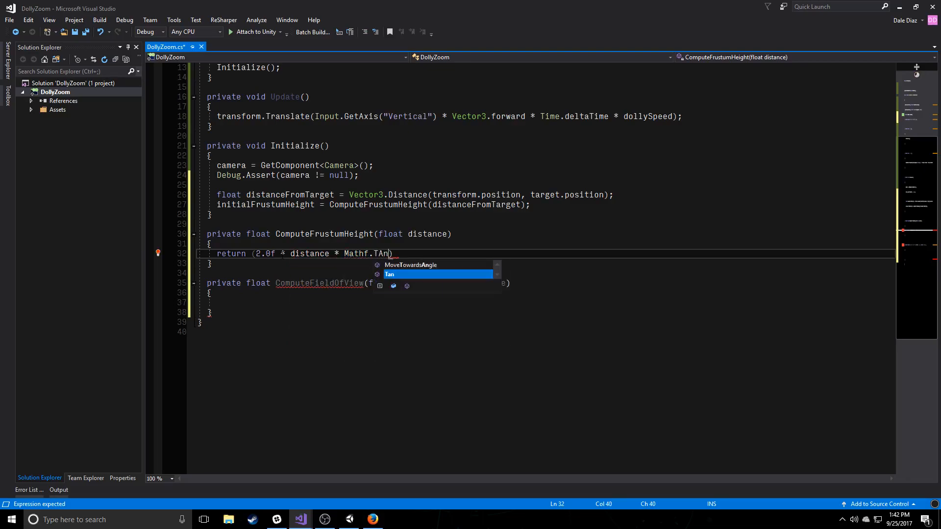
type("(camera.F")
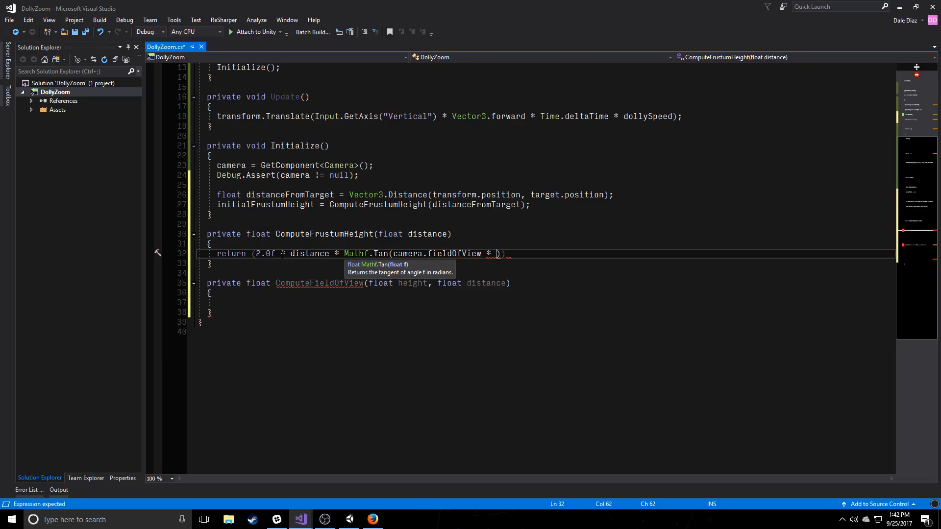
type("0.5f *")
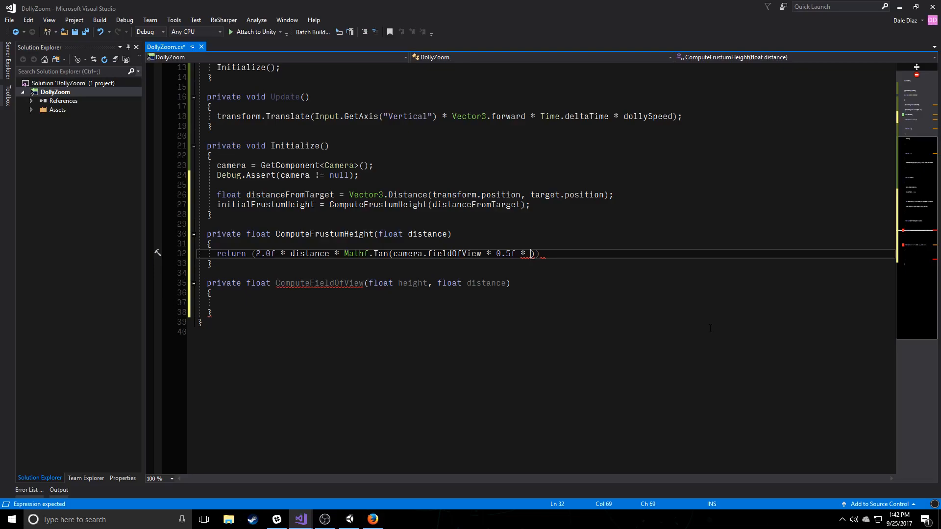
type("Mathf.")
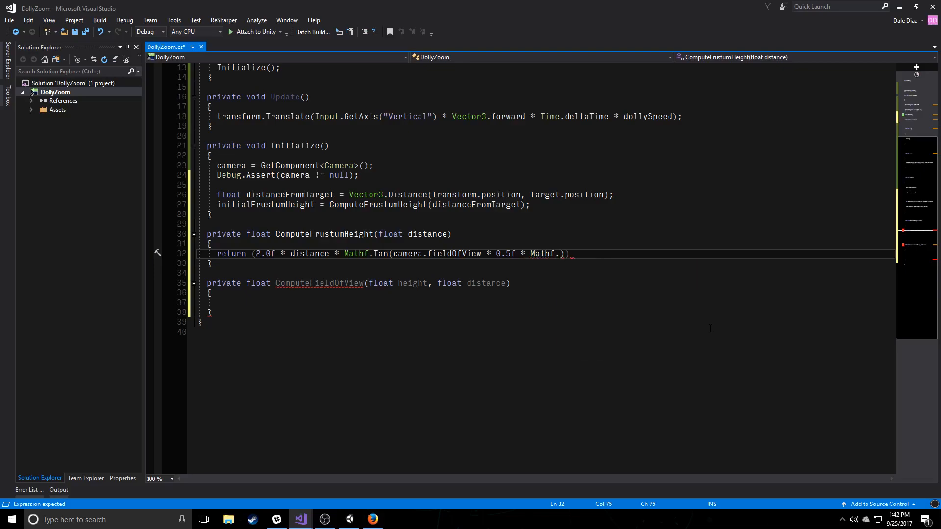
type("Deg2Rad")
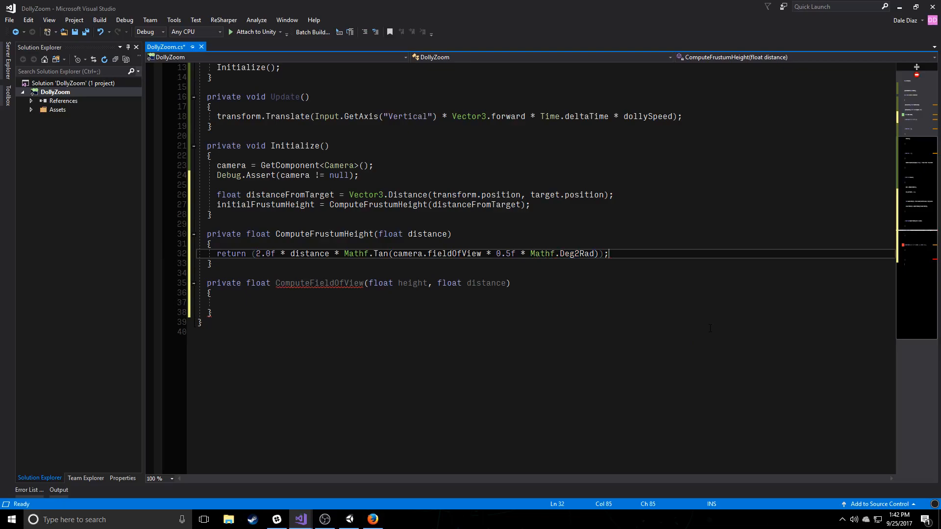
double_click(231, 253)
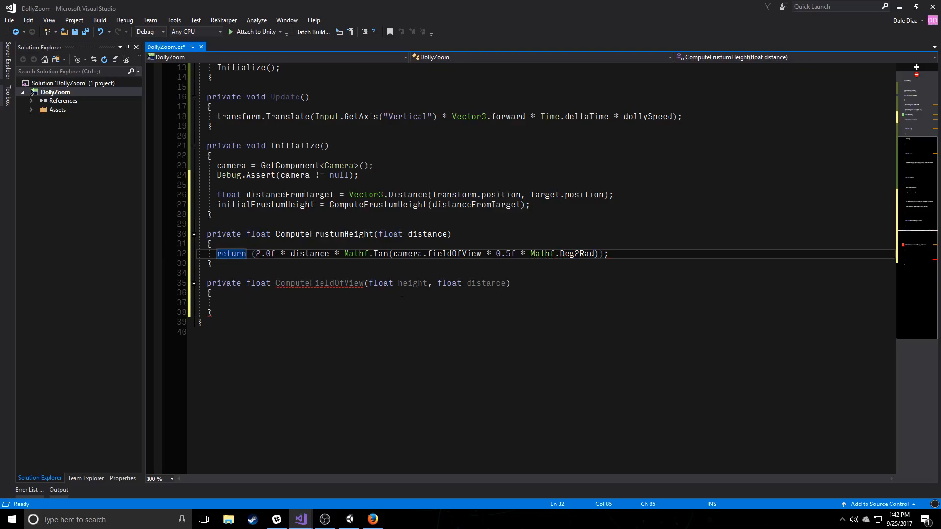
left_click(217, 302)
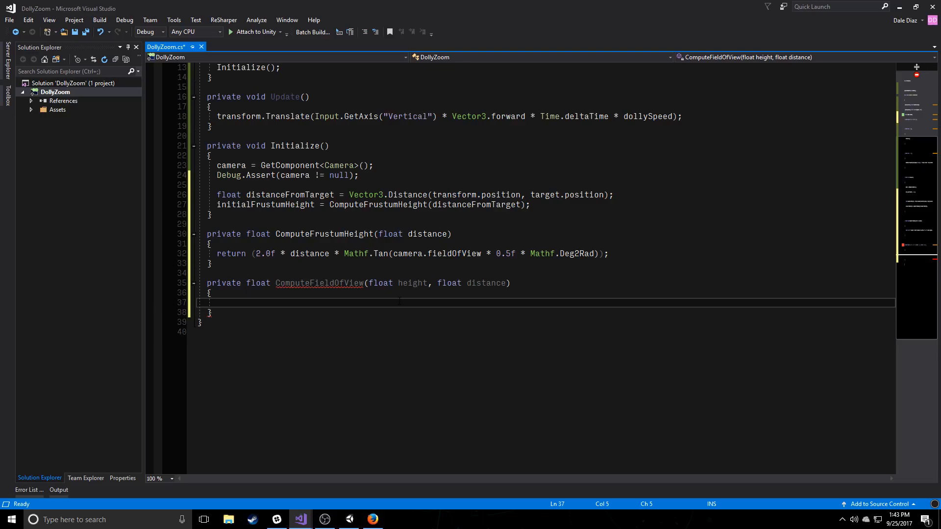
Type return 2.0f * Mathf.Atan(height * 0.5f / distance) * Mathf.Rad2Deg and tidy its constants.
type("return (2.0f")
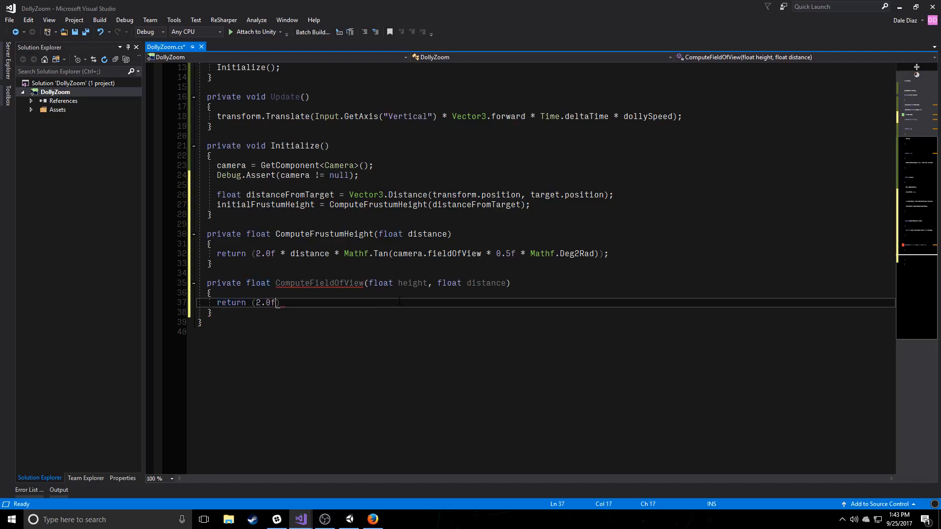
type("* Mathf.")
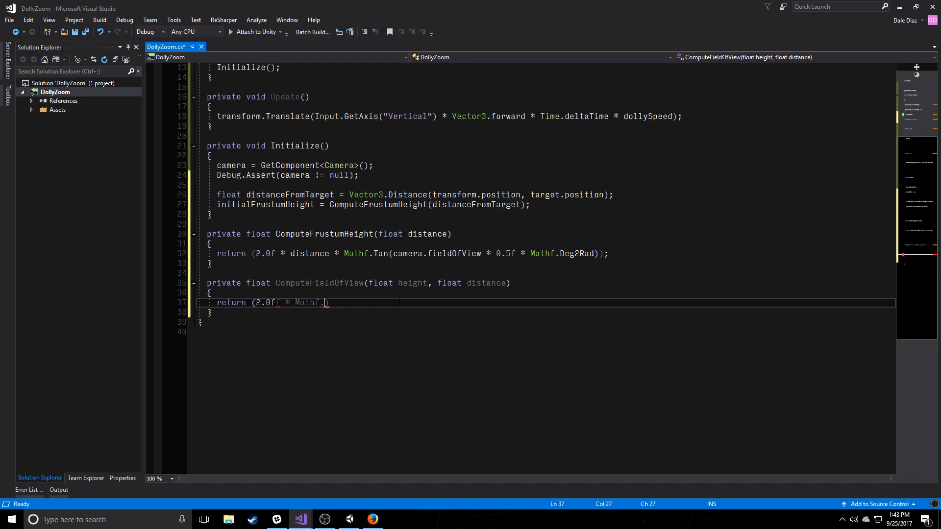
type("Atan(height")
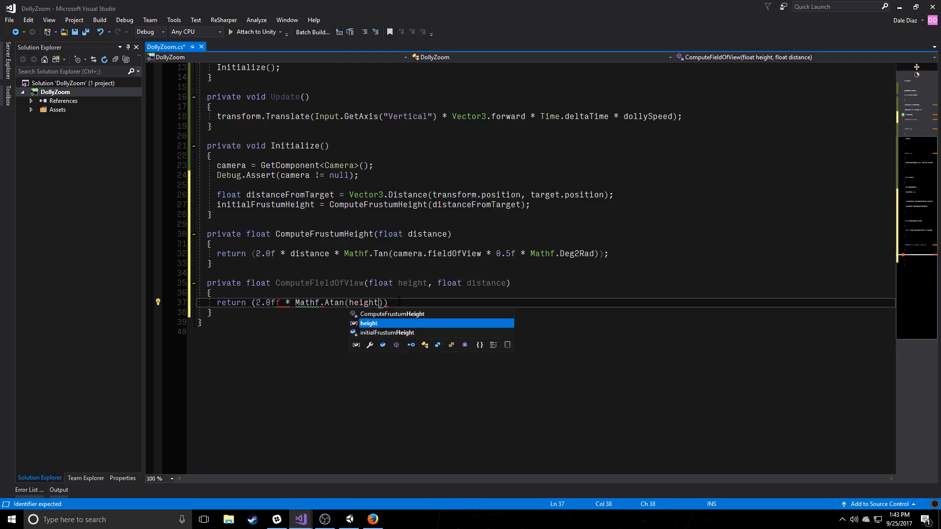
type("* 0.5")
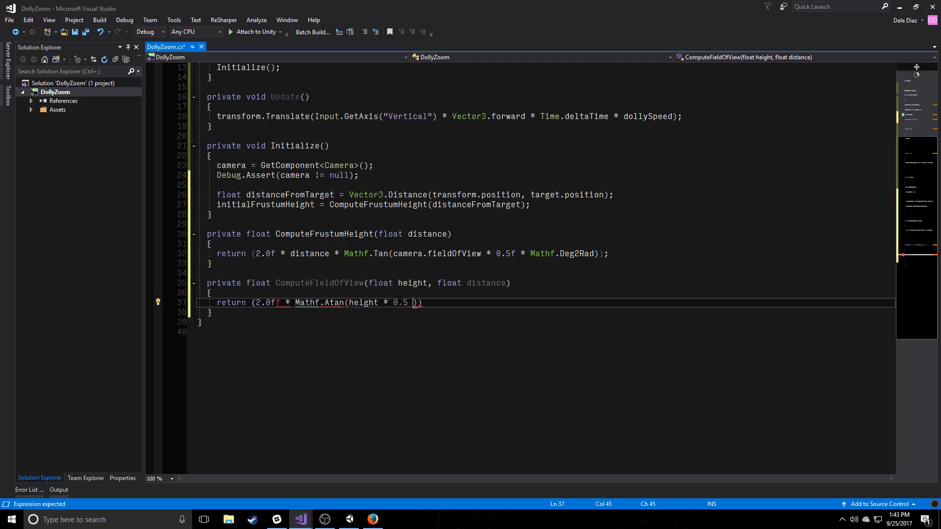
type("/ distance")
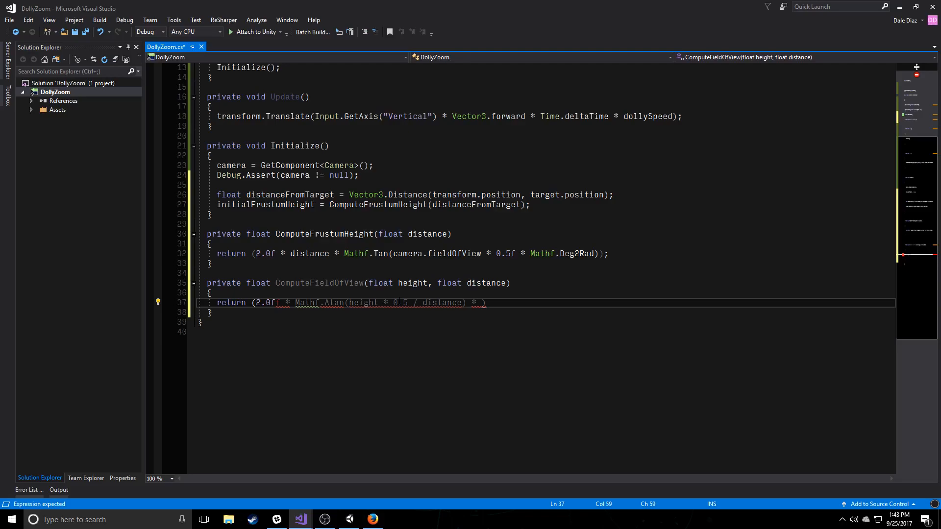
type("Mathf.Rad2Deg")
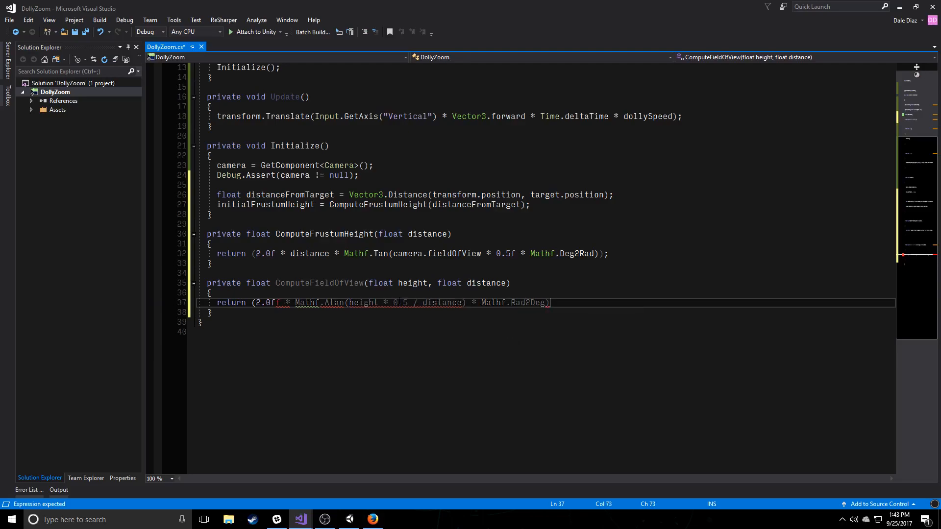
double_click(442, 302)
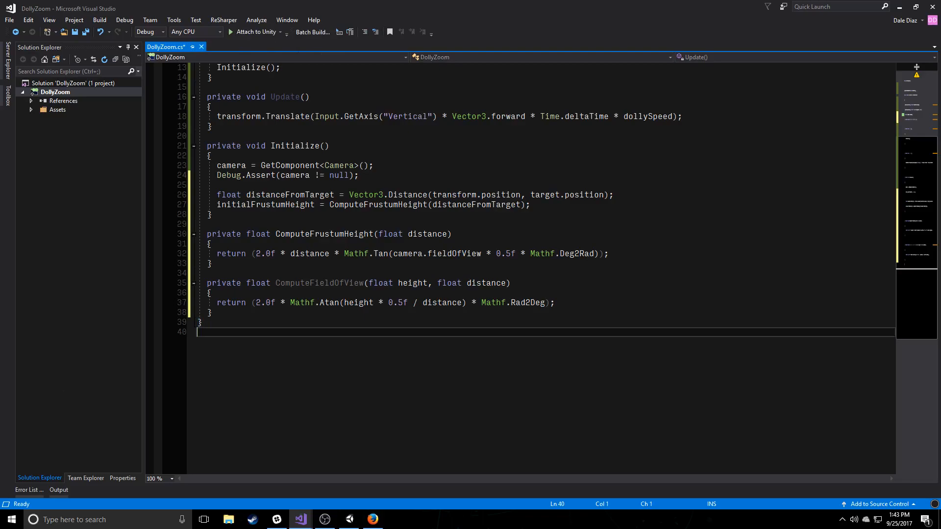
Review the initialFrustumHeight assignment, then open a blank line after Update's Translate statement.
scroll("up", 3)
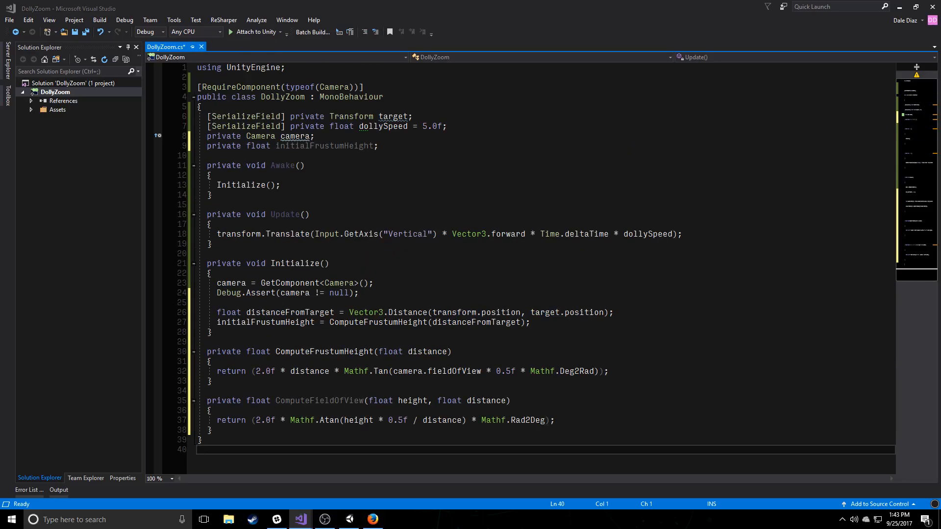
left_click(255, 323)
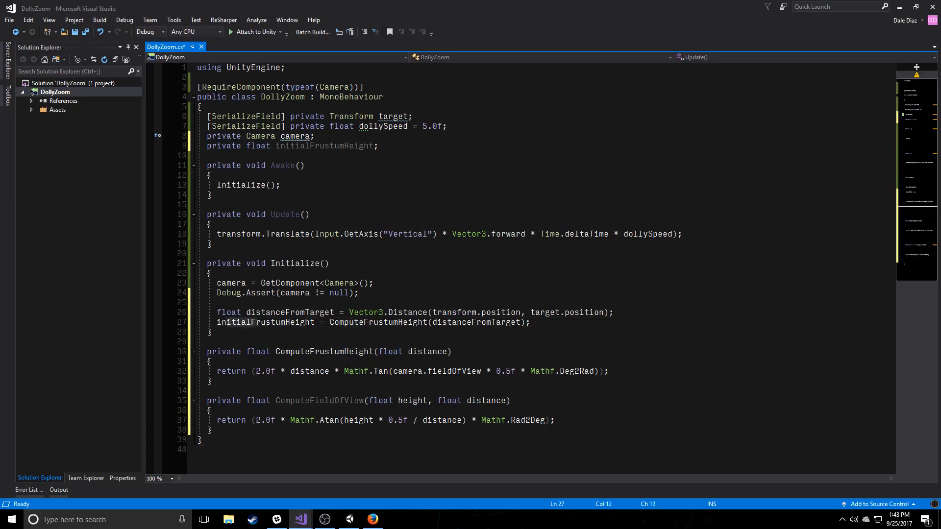
left_click(529, 322)
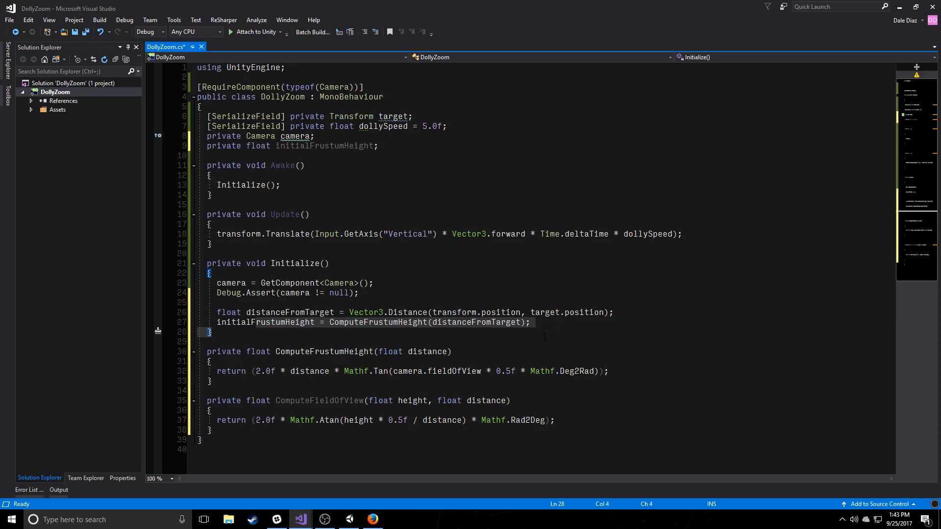
mouse_move(580, 371)
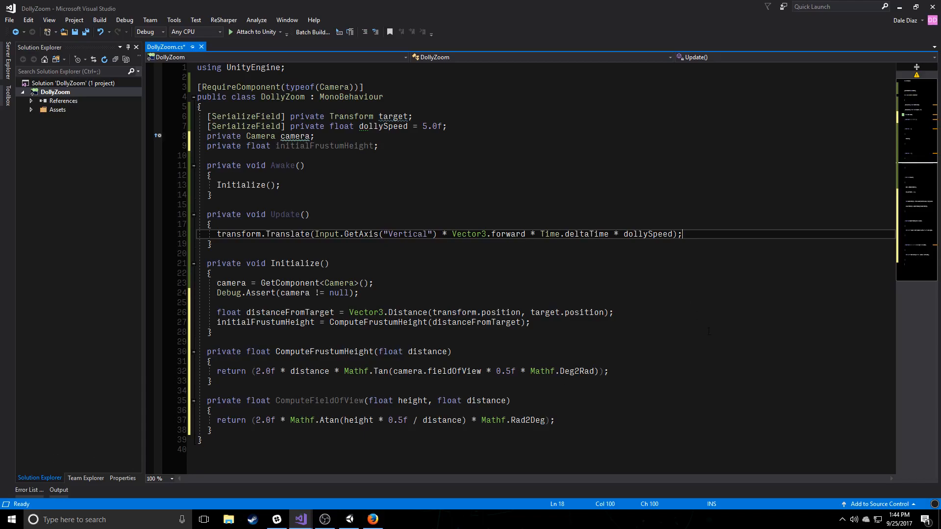
key("enter")
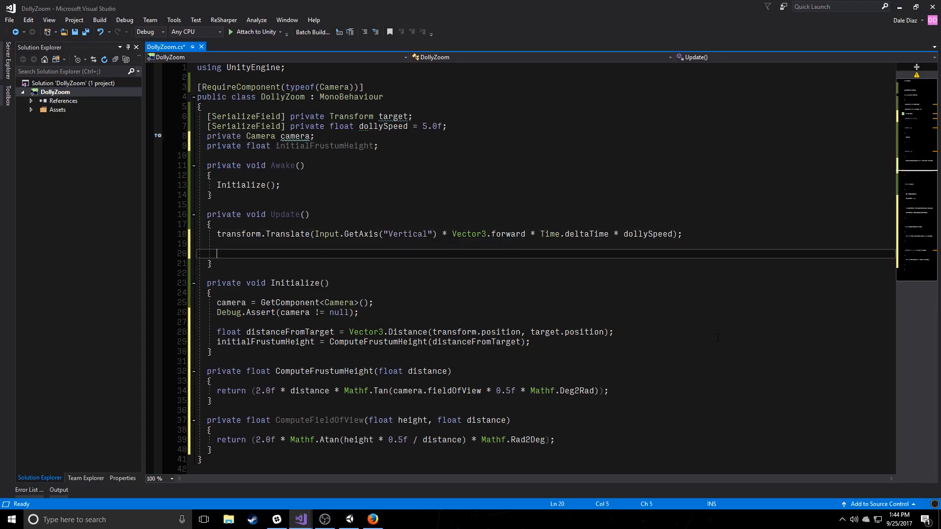
Declare float currentDistance as the distance to the target.
type("float")
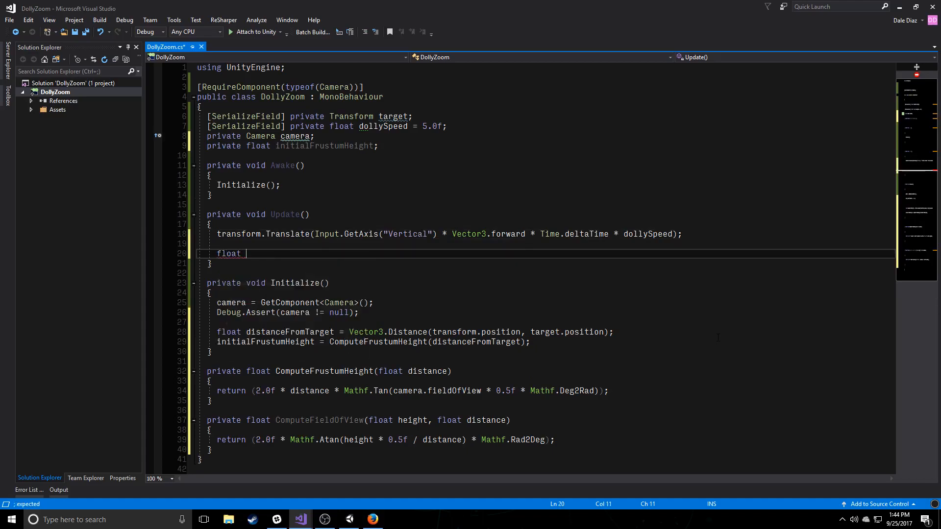
type("currentDistance = Vector3.Distance(transform.position, target.position);")
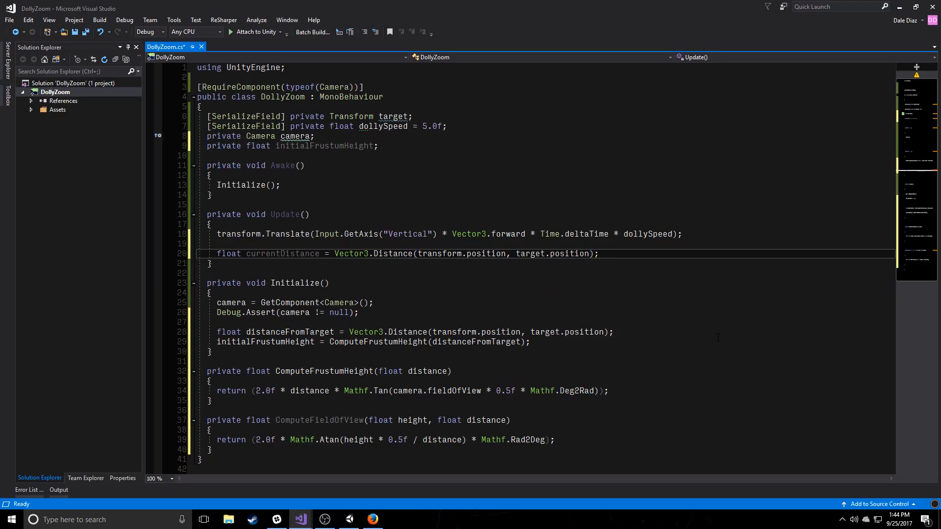
key("enter")
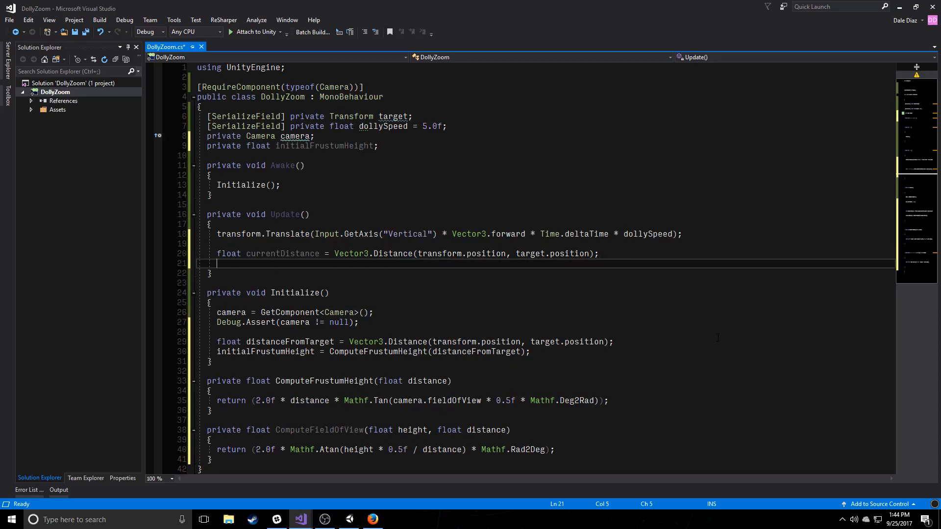
Start camera.fieldOfView = ComputeFieldOfView(initialFrustumHeight, ...) on the next line.
type("camera")
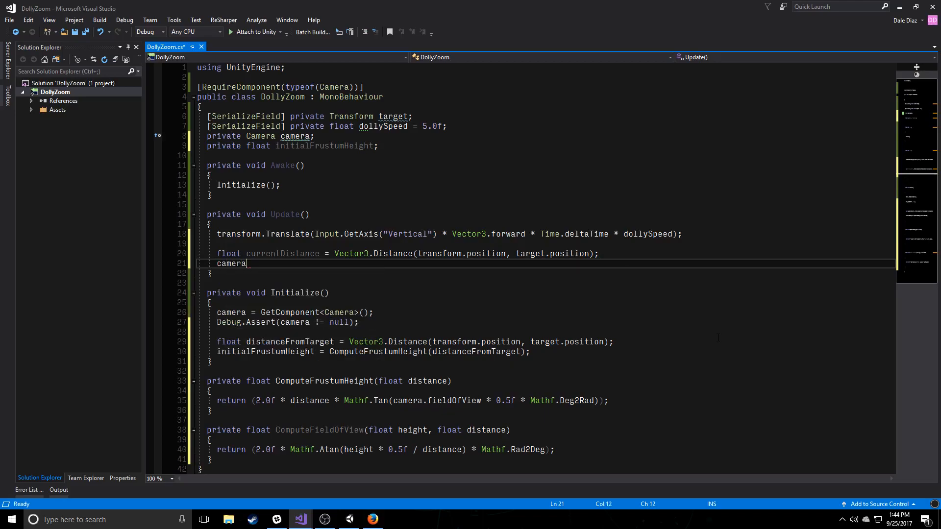
type(".fieldOfView =")
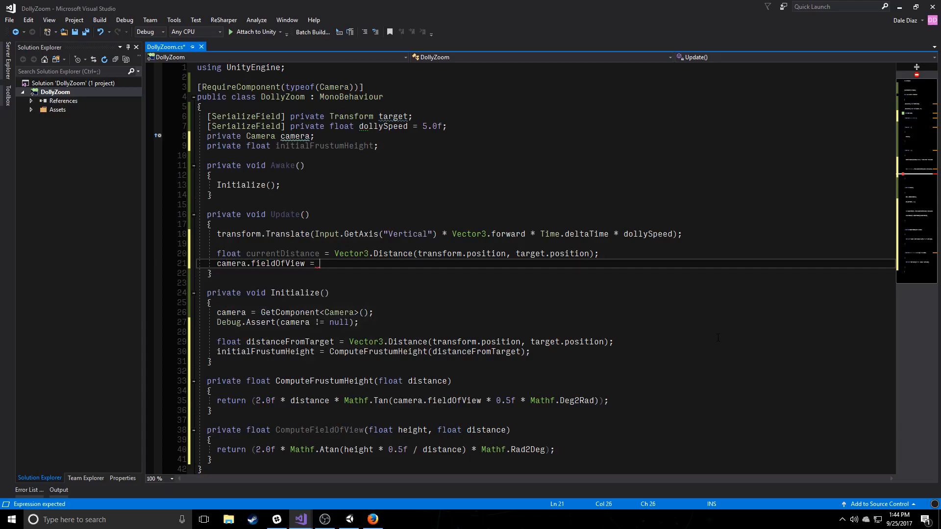
type("ComputeFieldOfView")
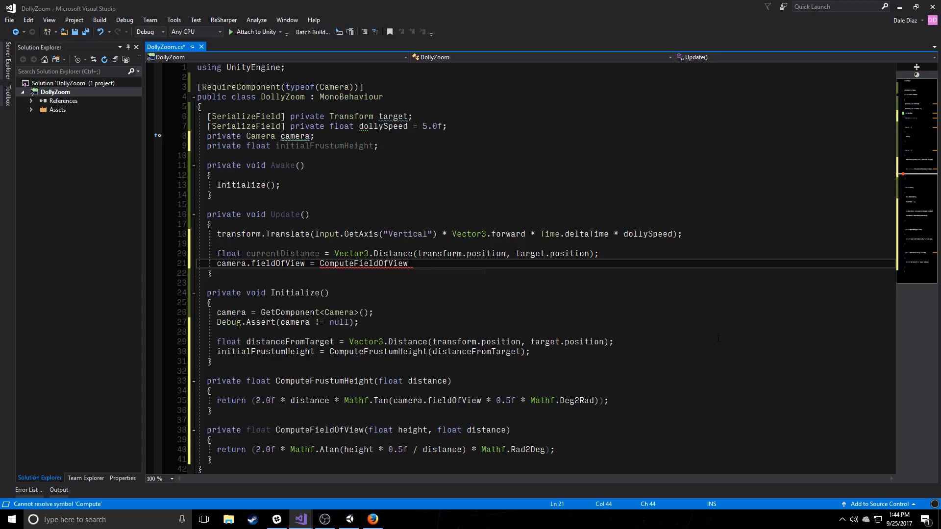
type("()")
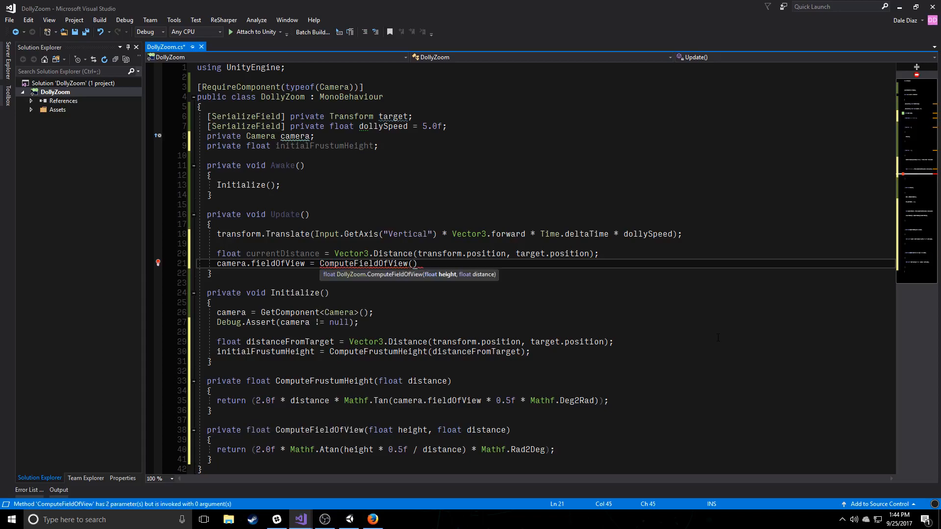
type("initialFrustumHeight")
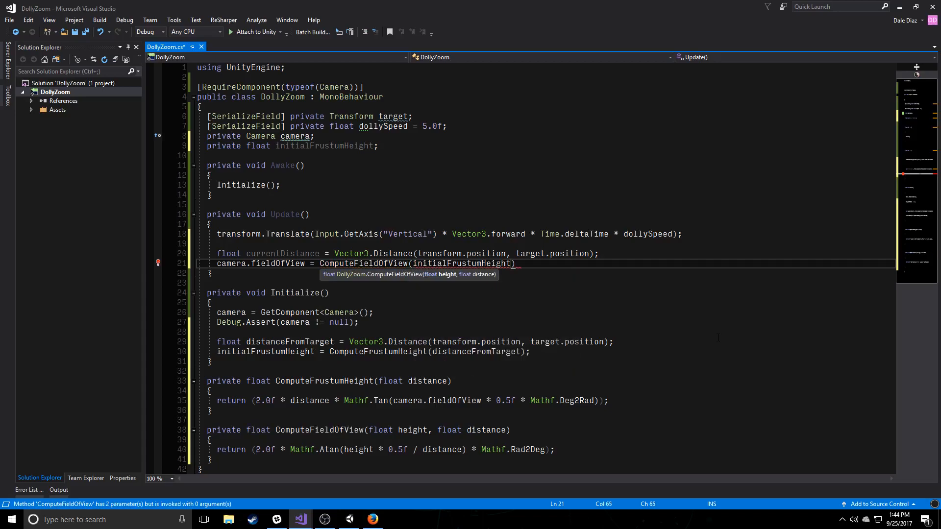
type(", currentDistance")
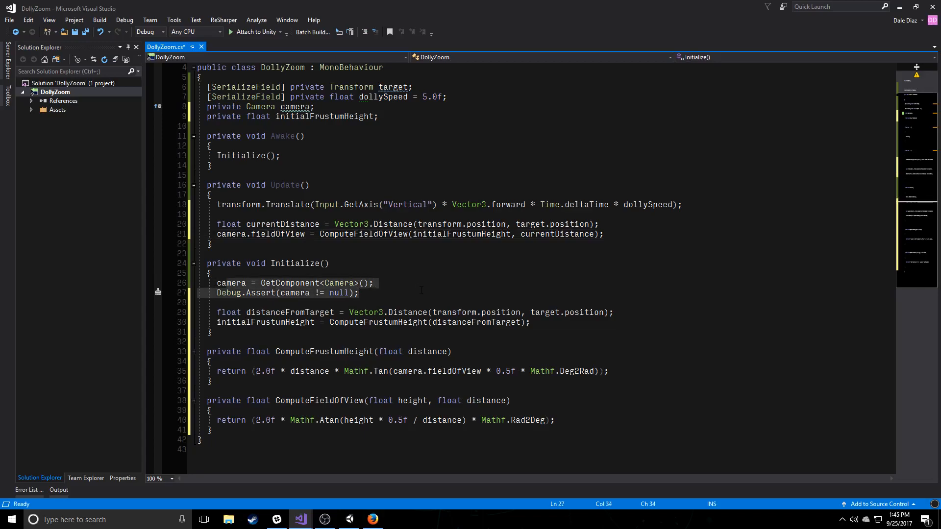
mouse_move(424, 420)
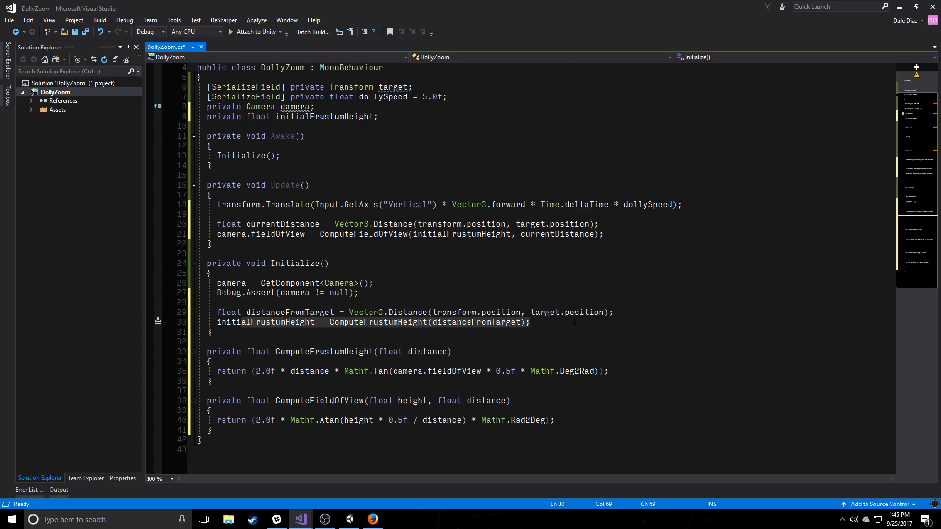
Review the script above and save the finished DollyZoom code with Ctrl+S.
scroll("up", 3)
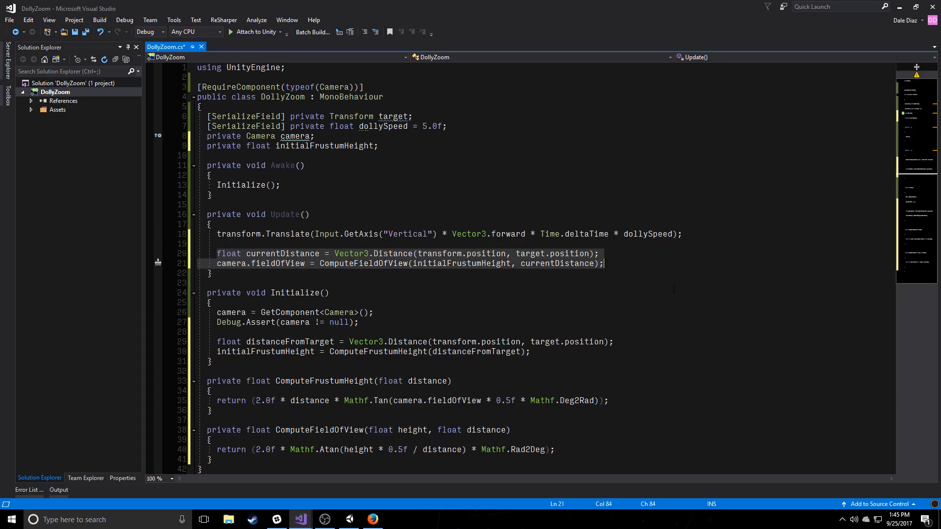
key("ctrl+s")
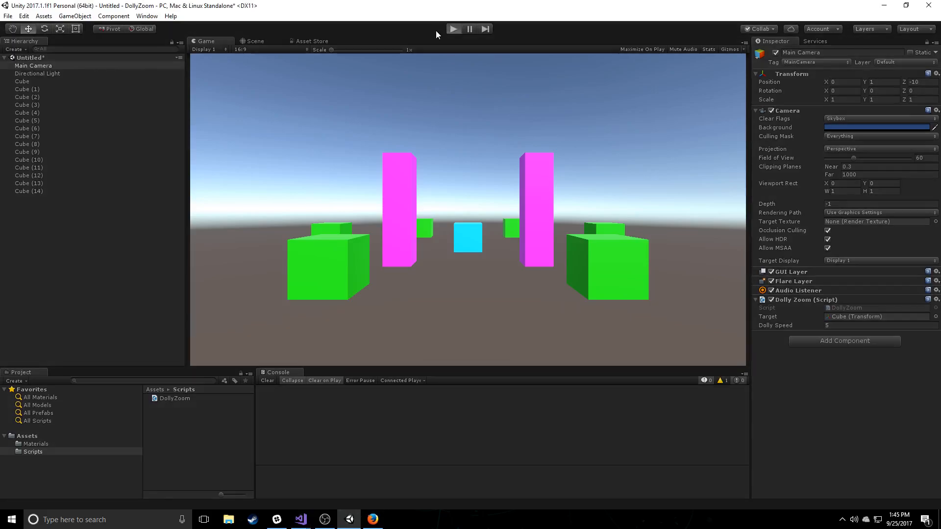
Enter play mode in Unity to test the dolly zoom.
left_click(454, 28)
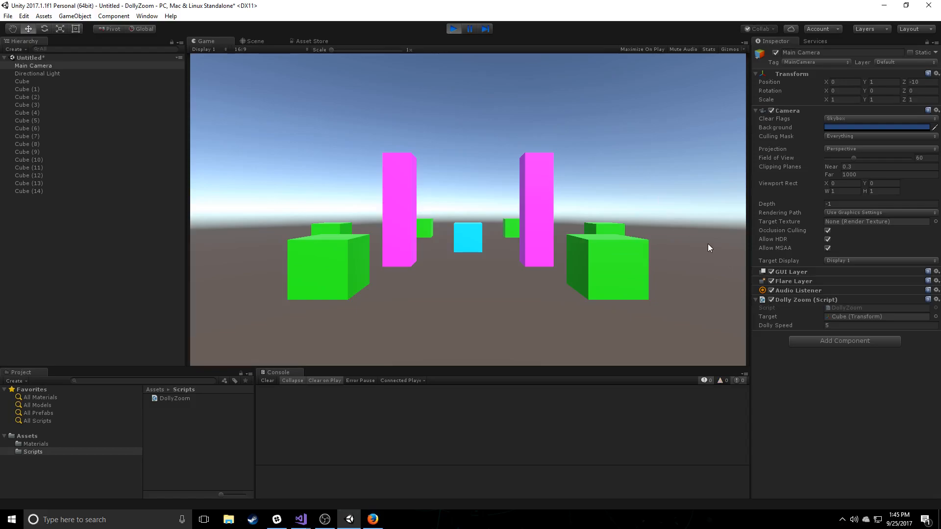
mouse_move(717, 255)
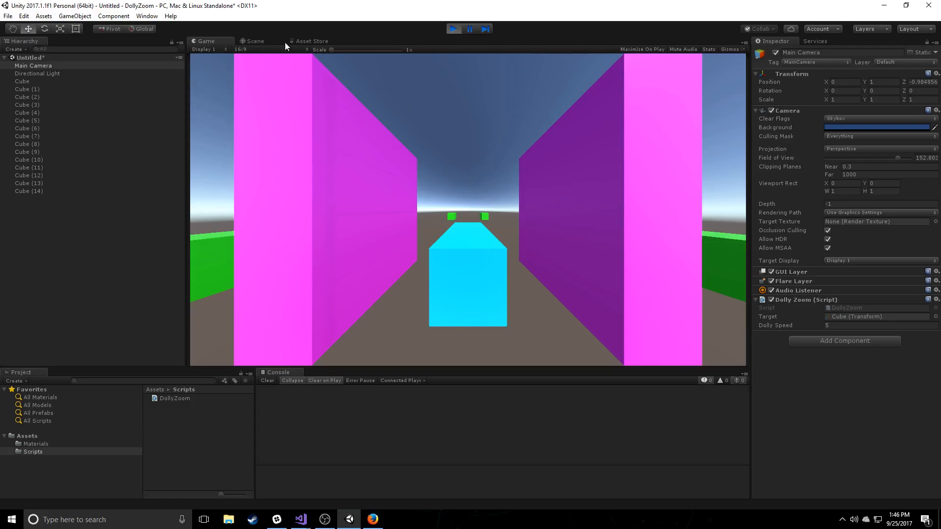
left_click(255, 40)
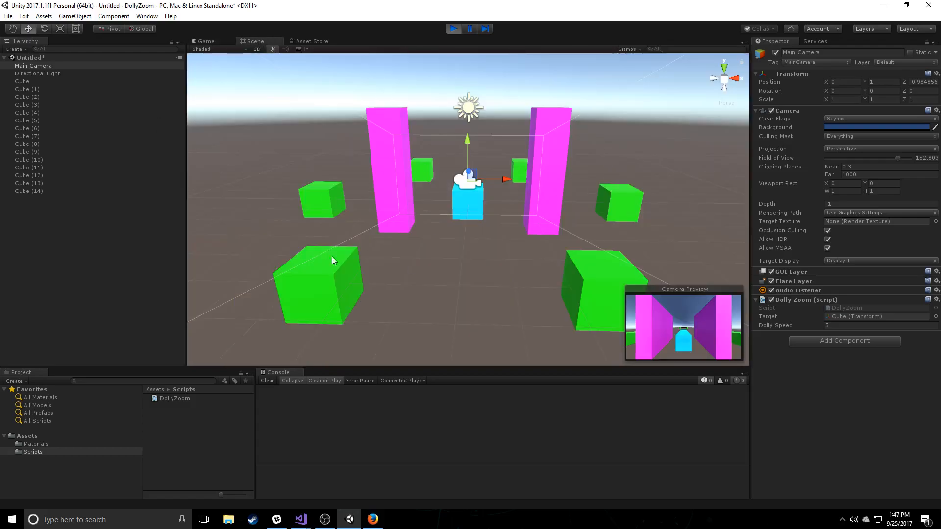
mouse_move(468, 186)
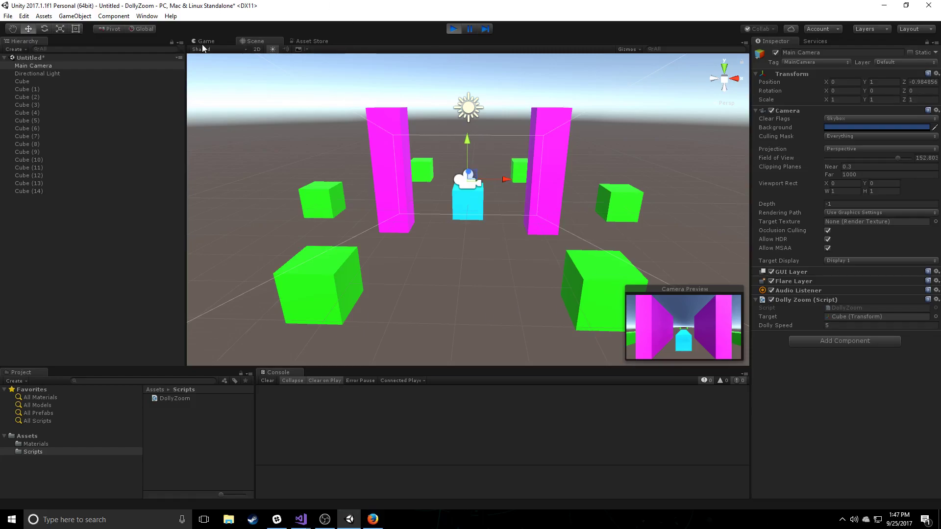
left_click(206, 41)
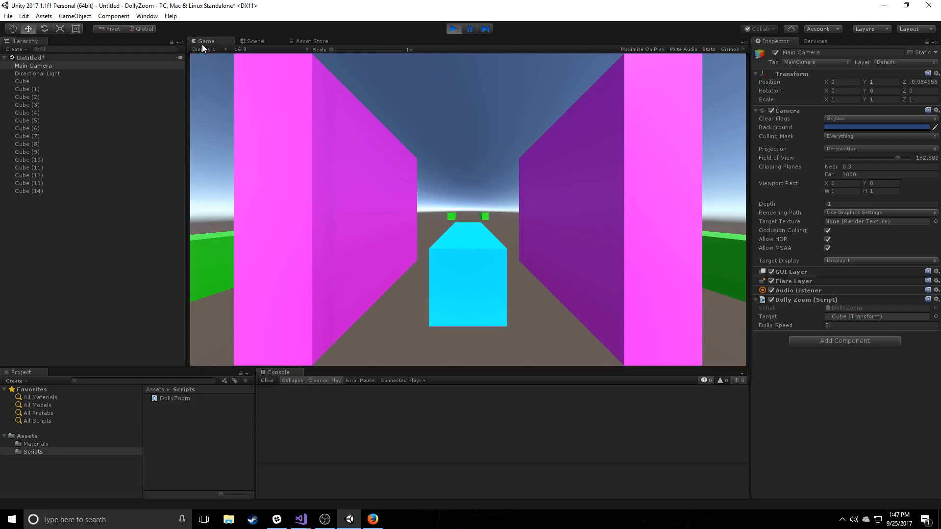